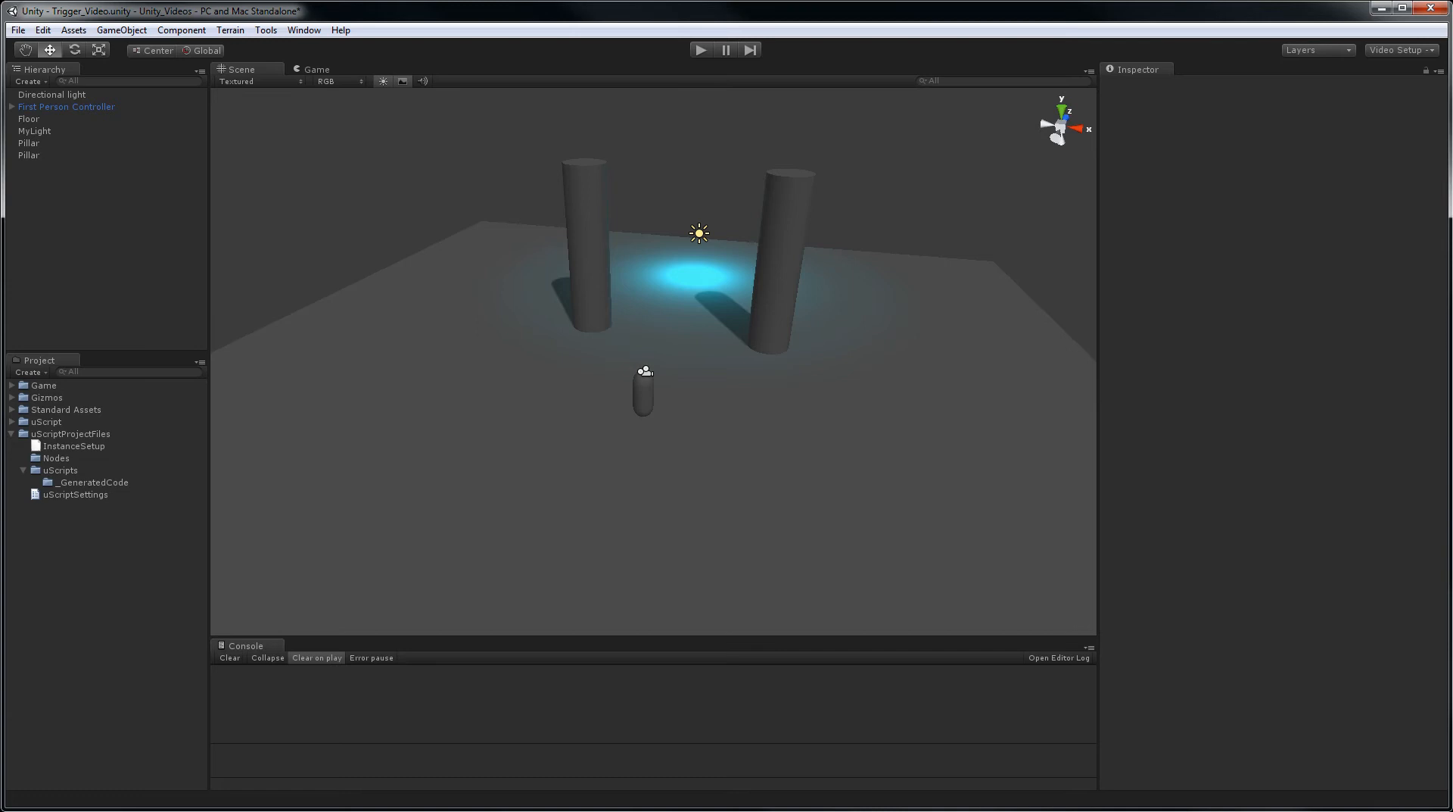
mouse_move(647, 397)
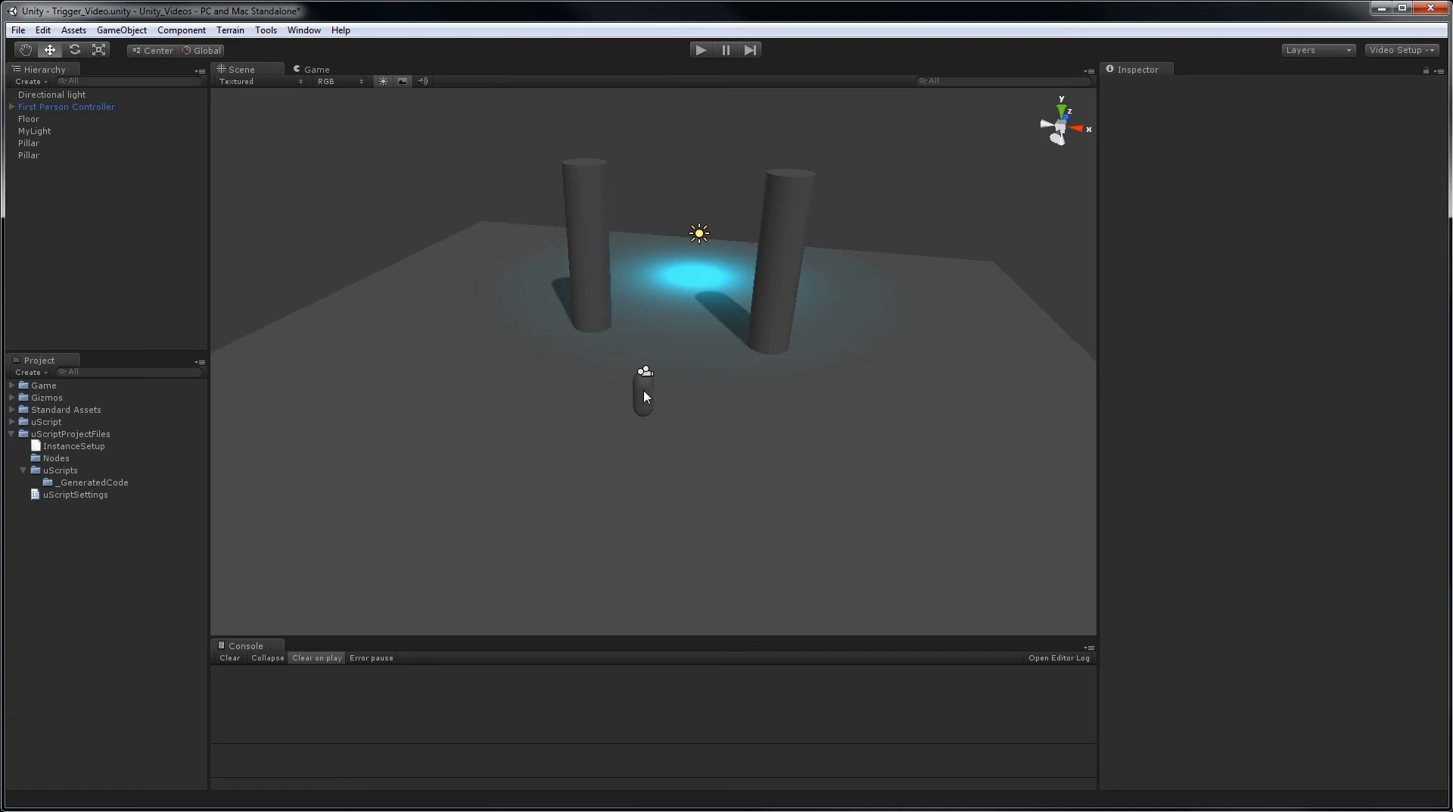
mouse_move(804, 353)
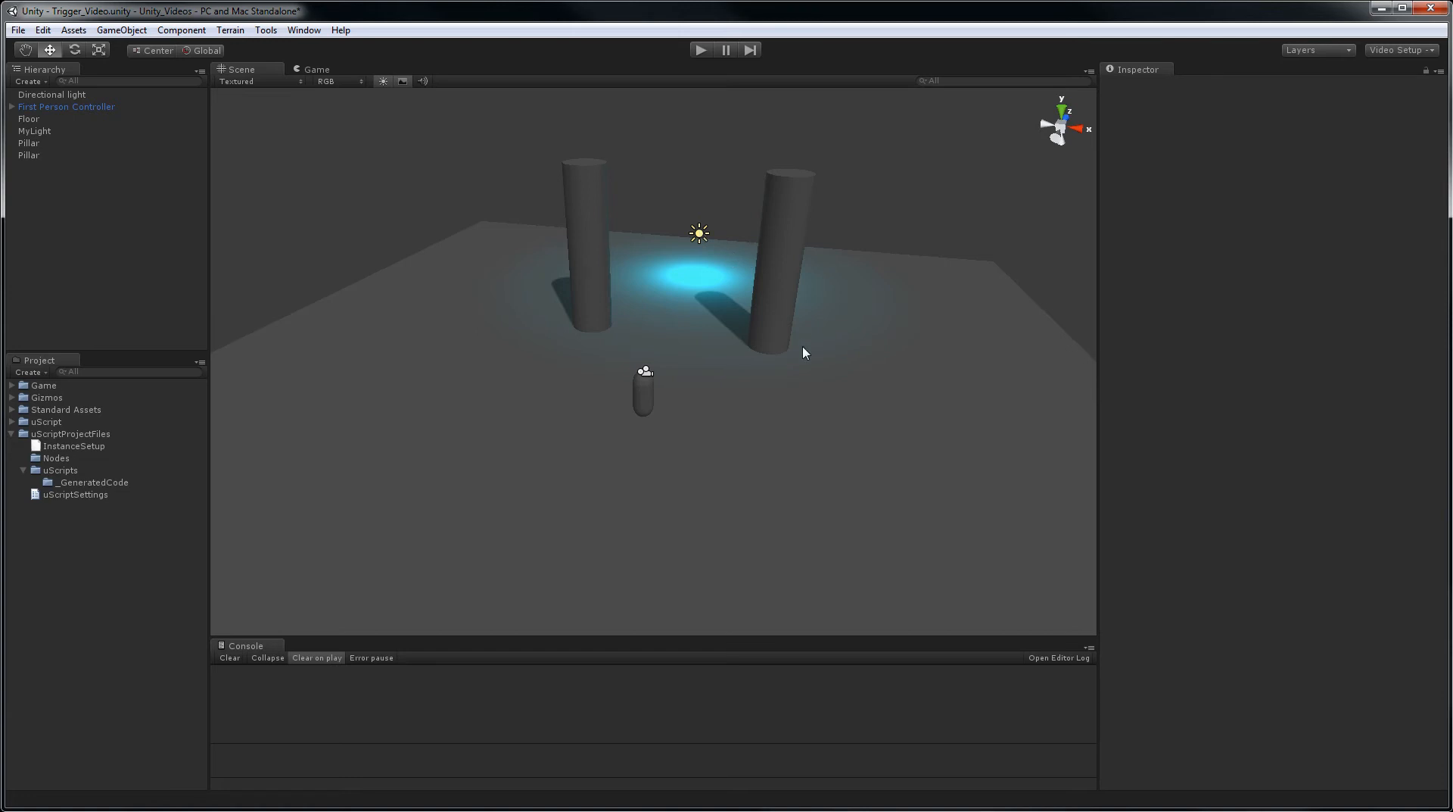
mouse_move(730, 341)
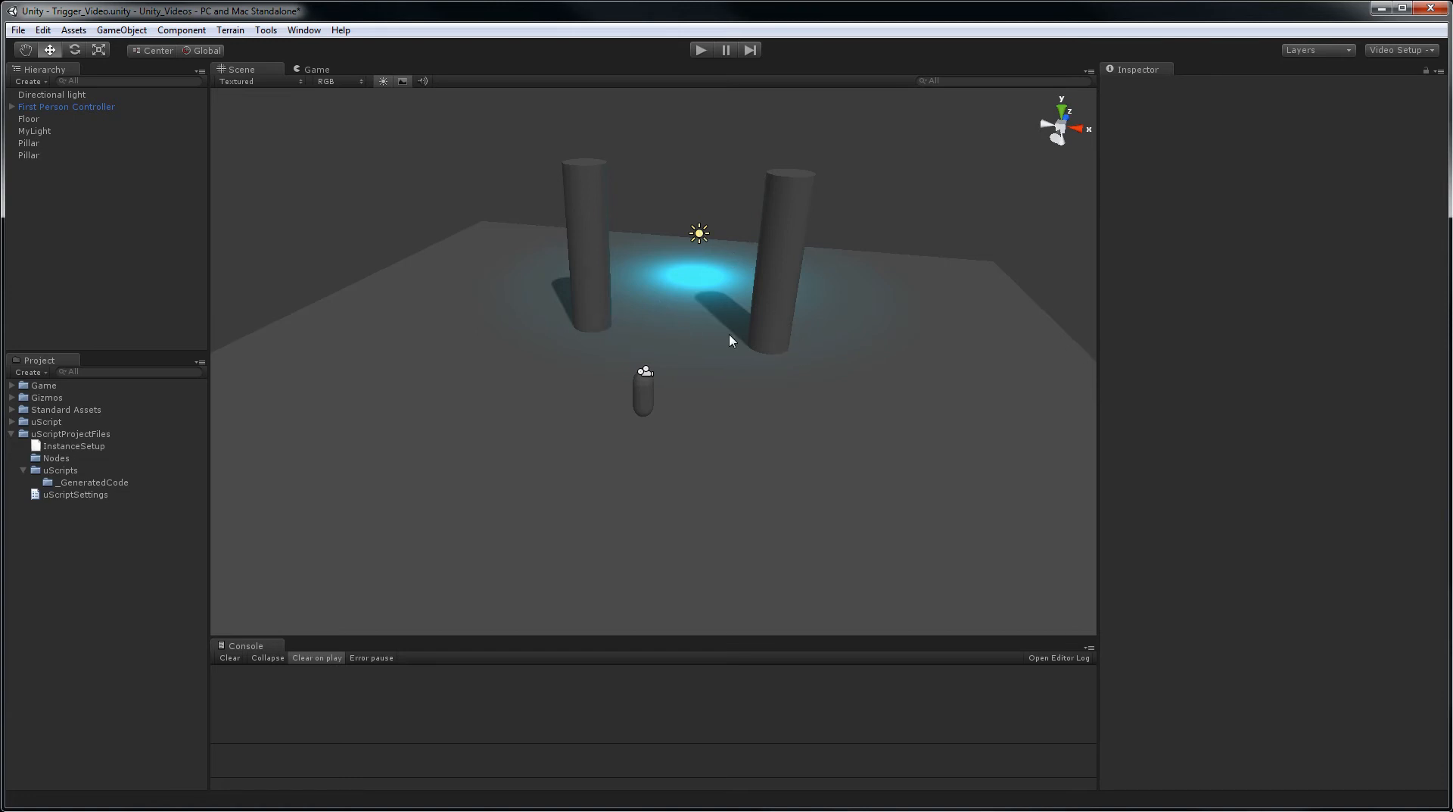
Create an empty GameObject and name it Trigger in the Hierarchy
click(35, 130)
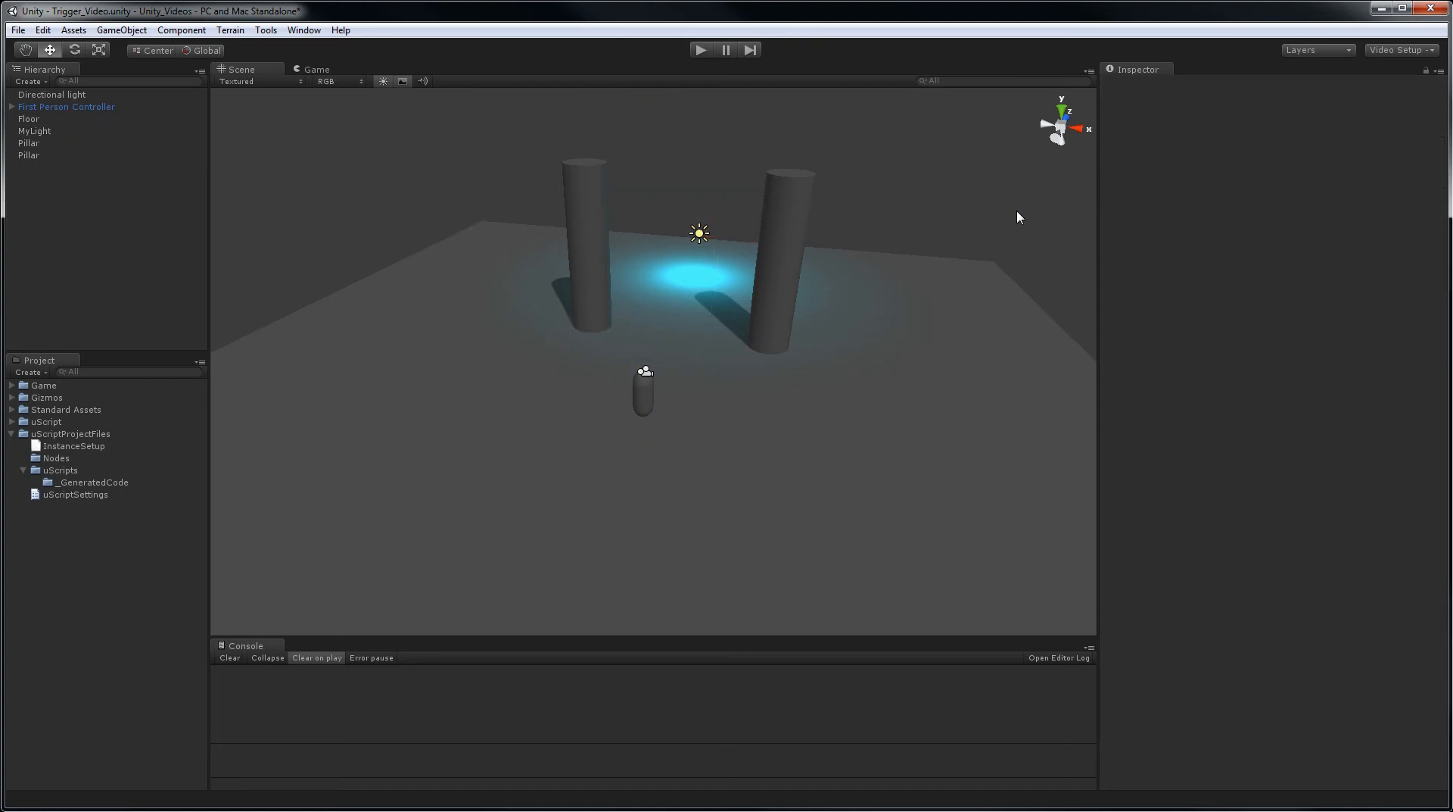
mouse_move(672, 418)
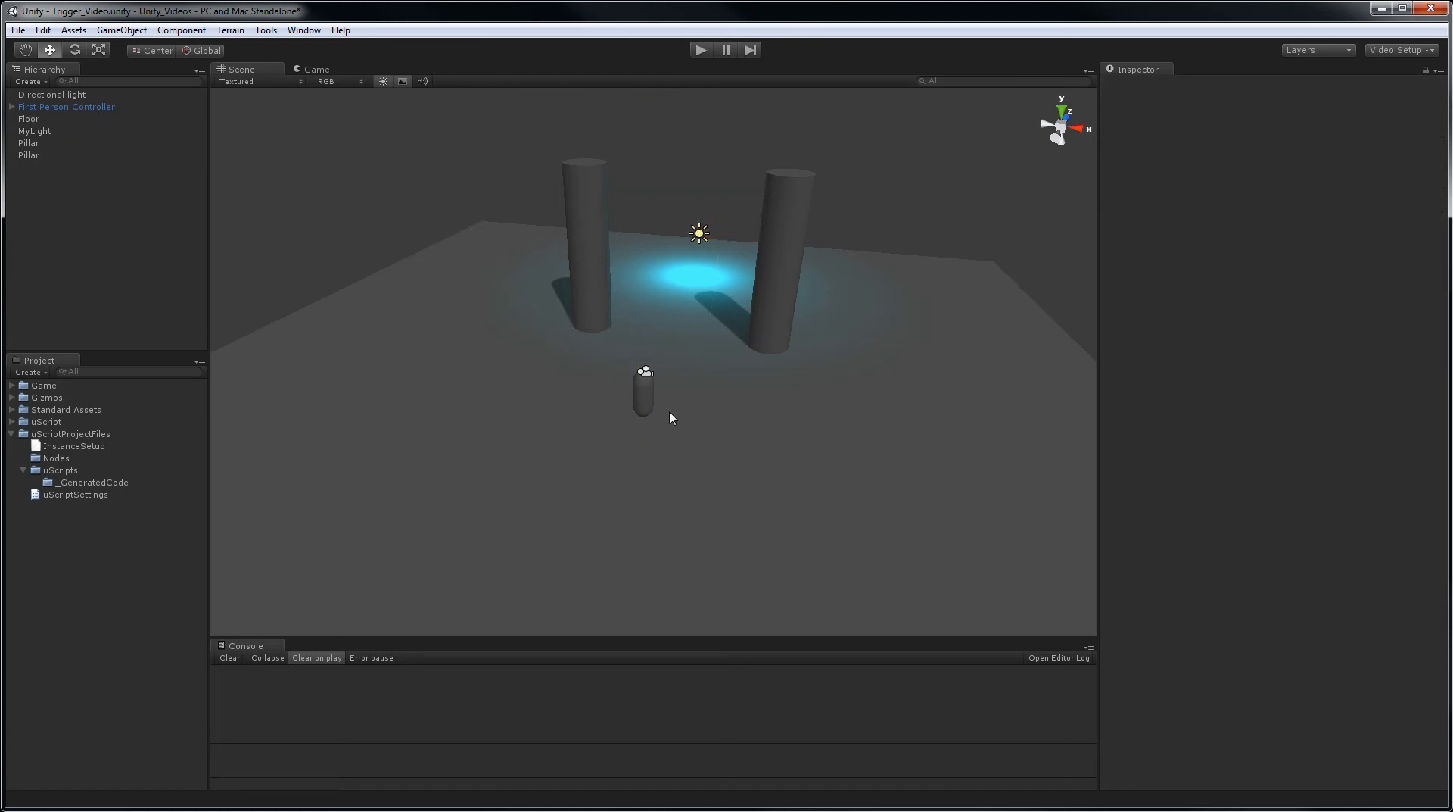
click(122, 30)
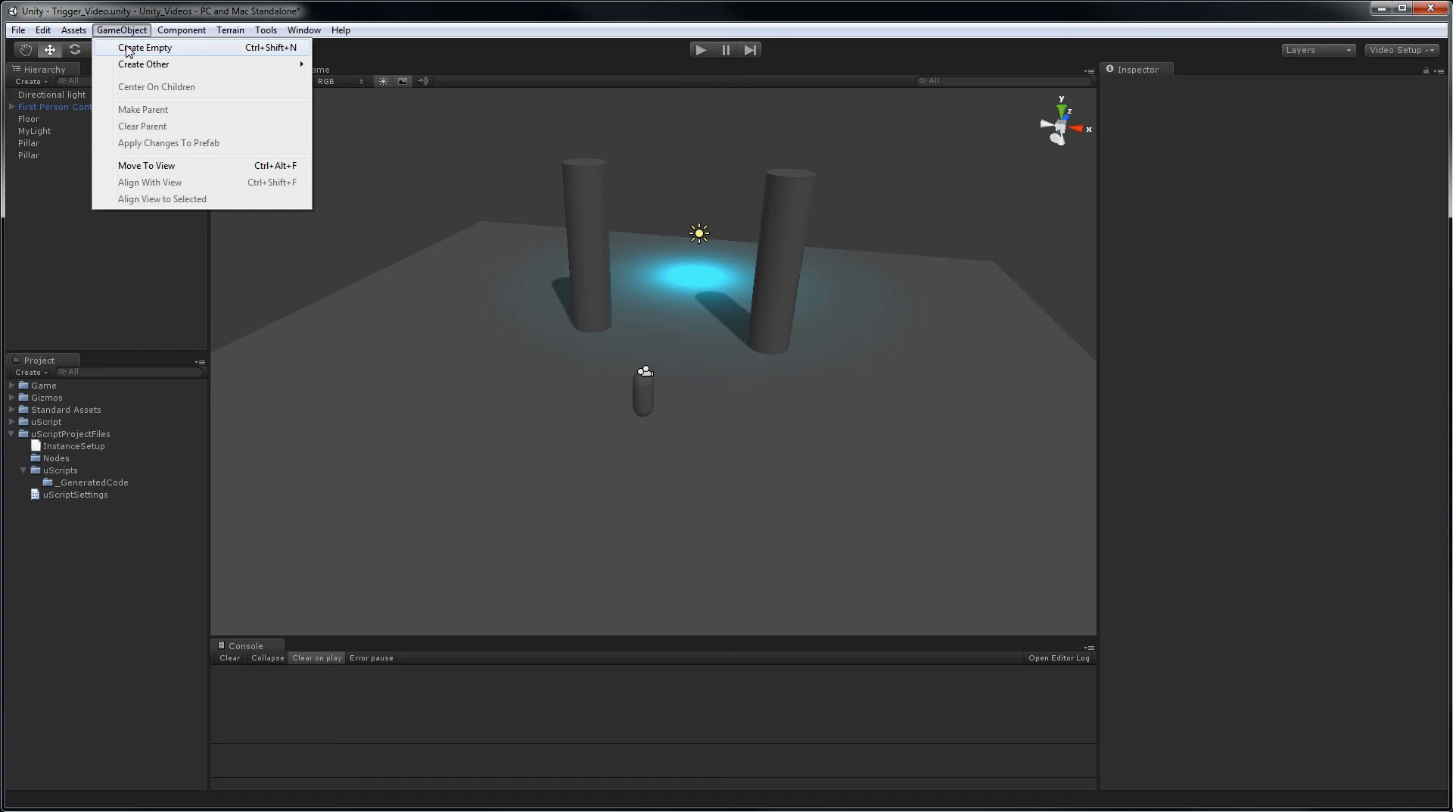
click(145, 47)
text(Trigger)
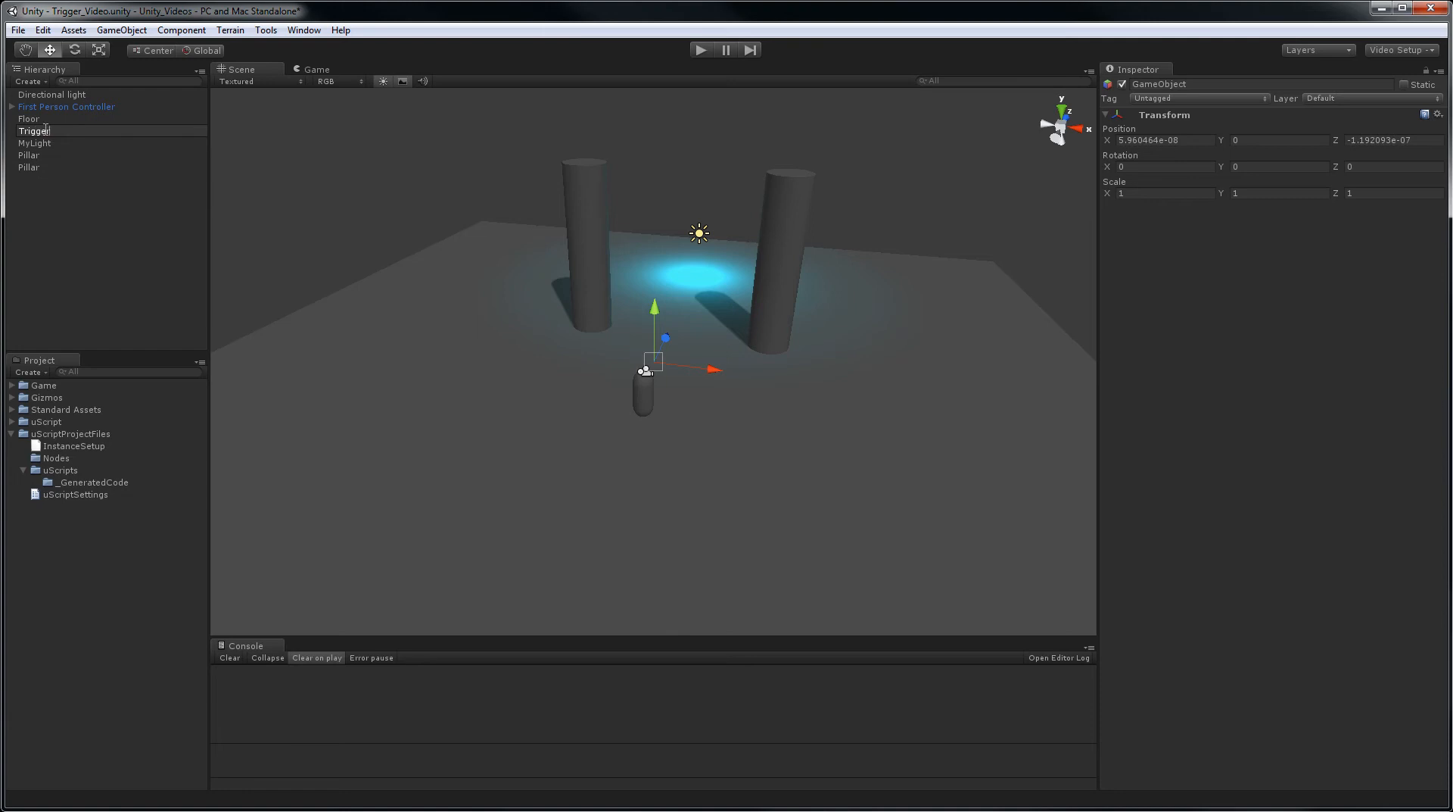
click(35, 167)
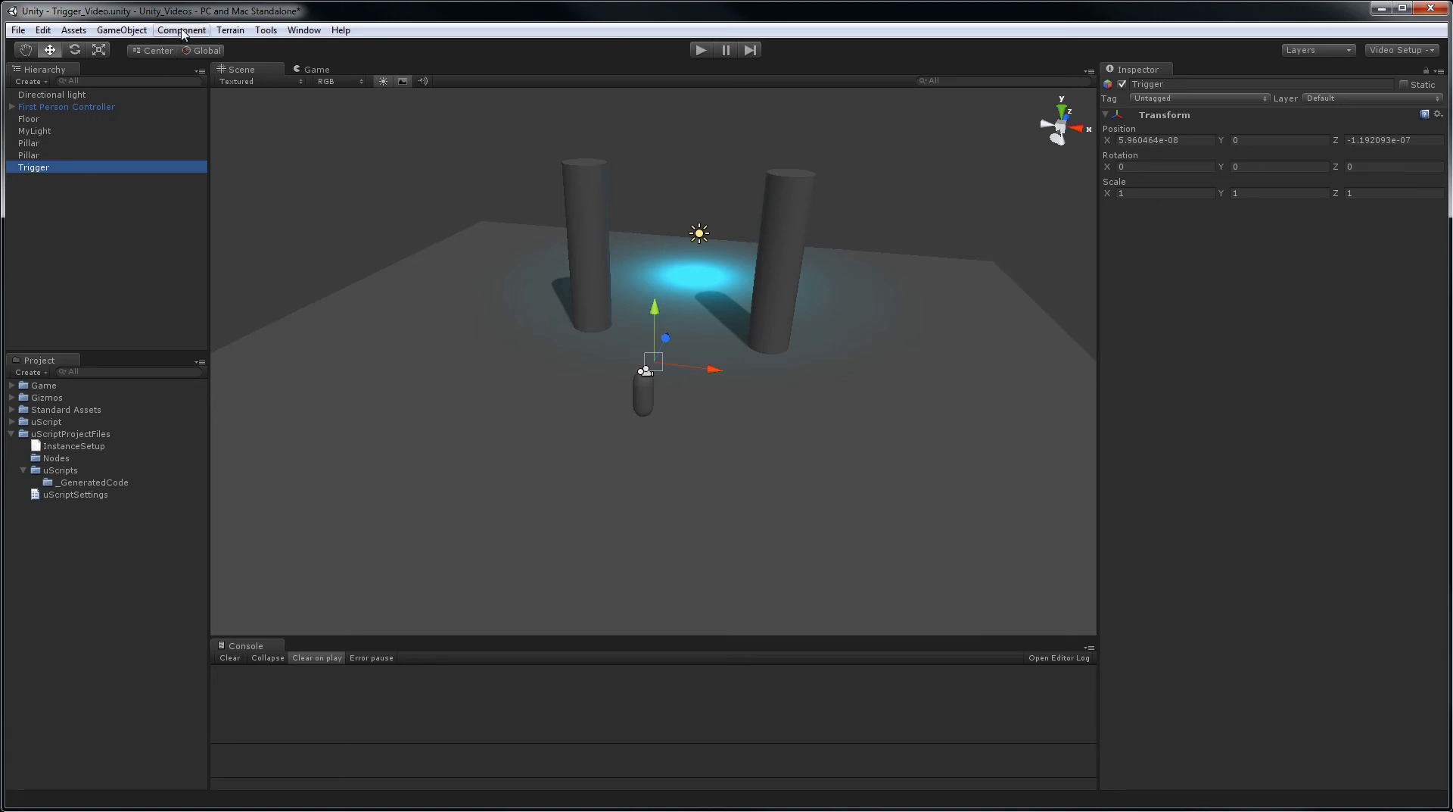
Add a Box Collider to Trigger, mark it Is Trigger, size 8 by 4 by 2, placed between the pillars
click(182, 30)
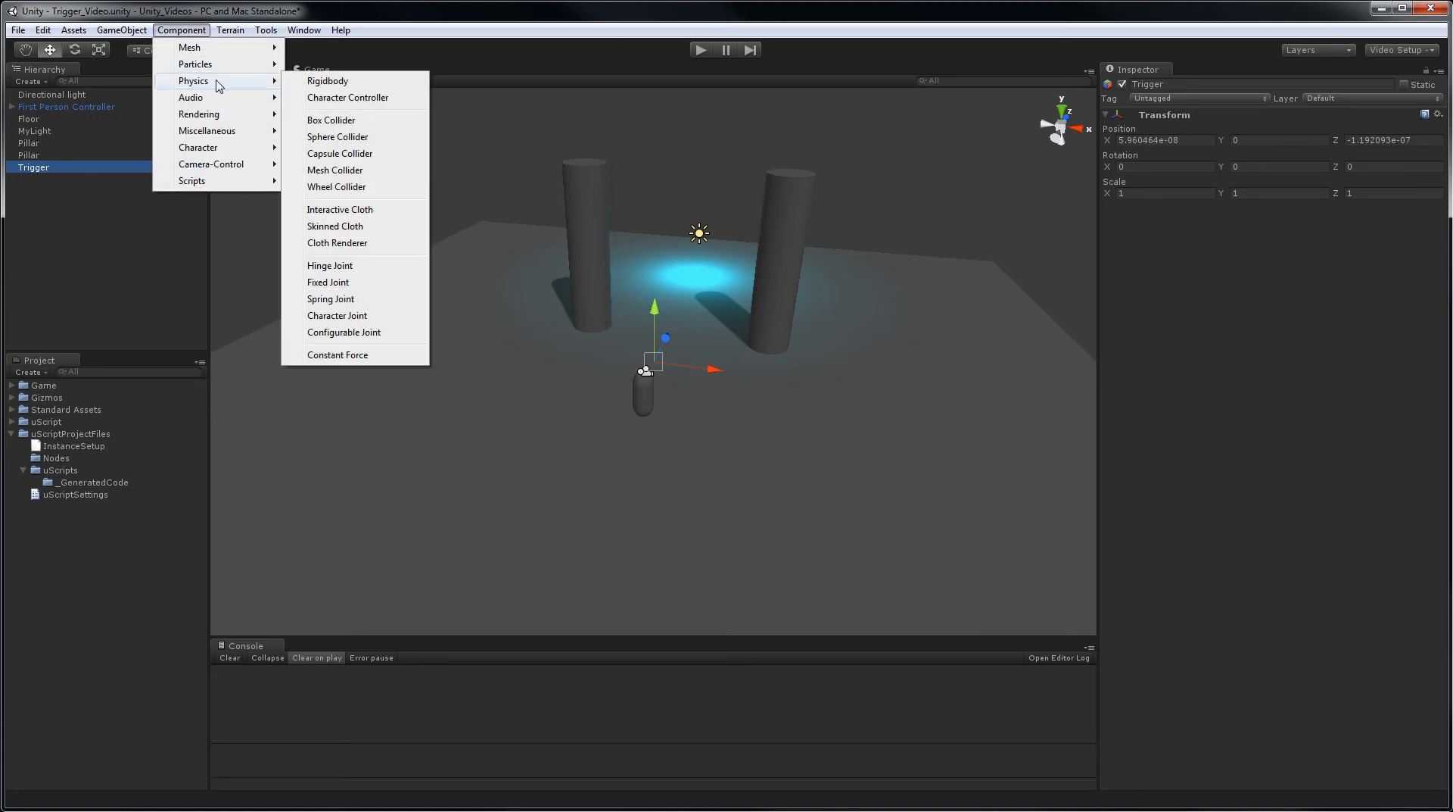
click(331, 120)
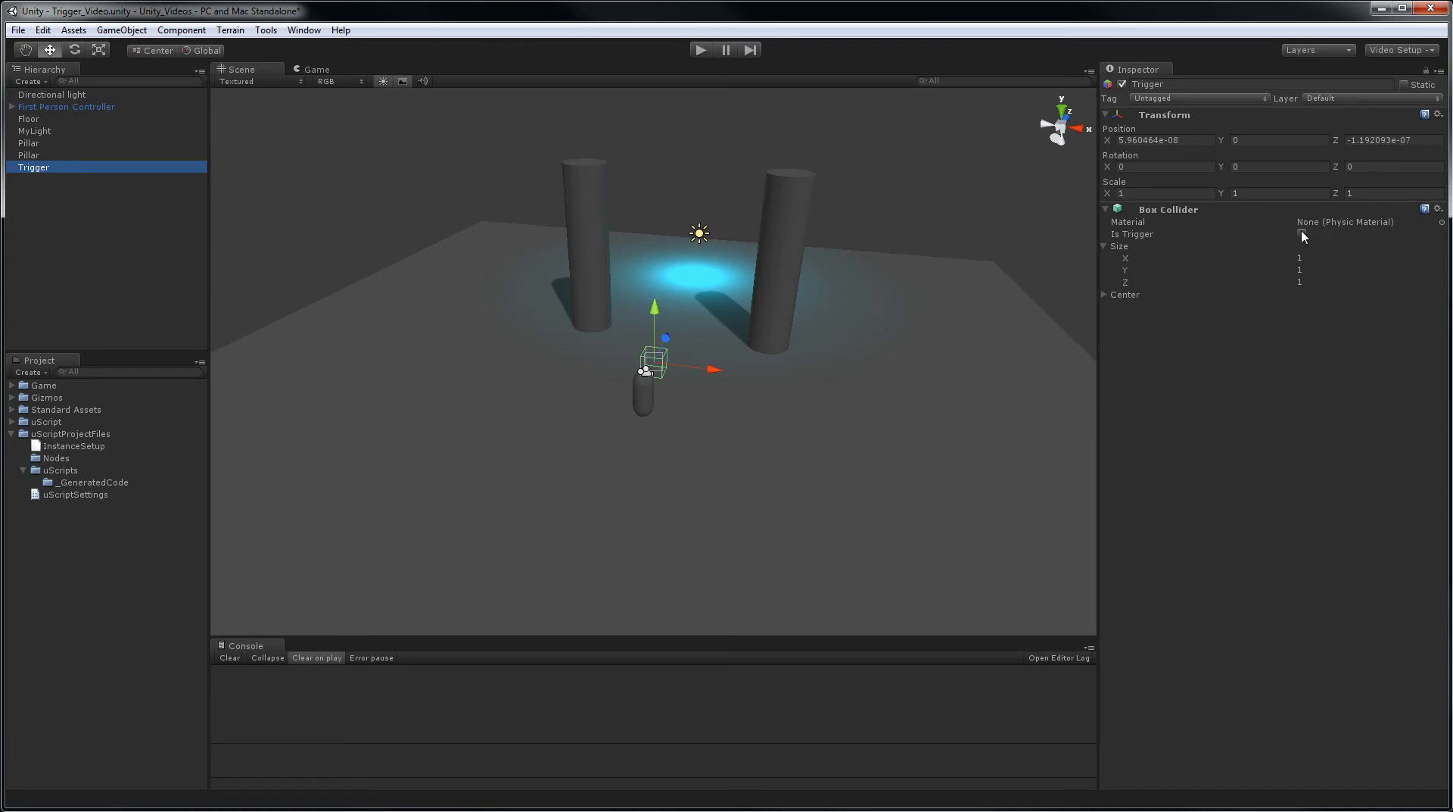
click(1302, 233)
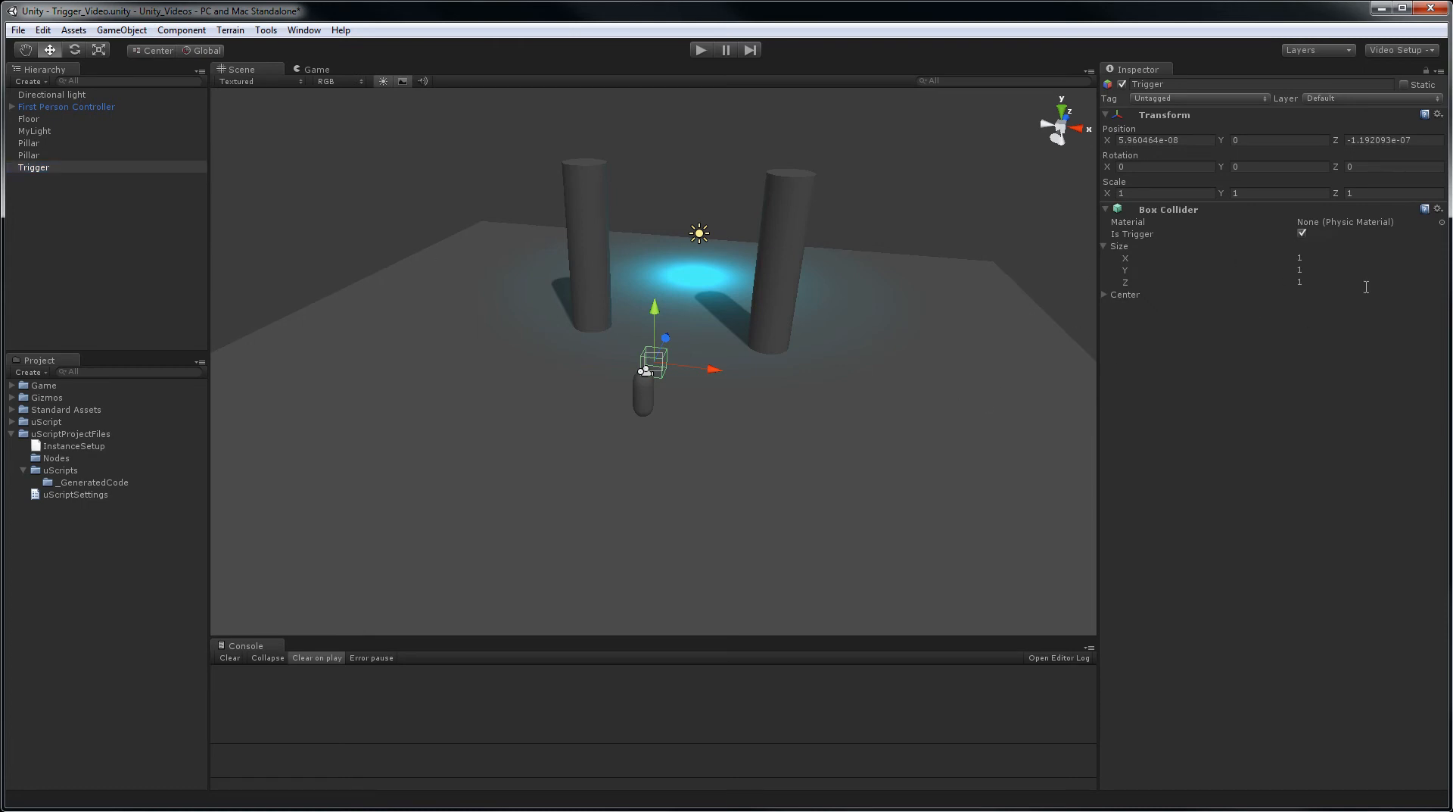
click(1187, 258)
text(3)
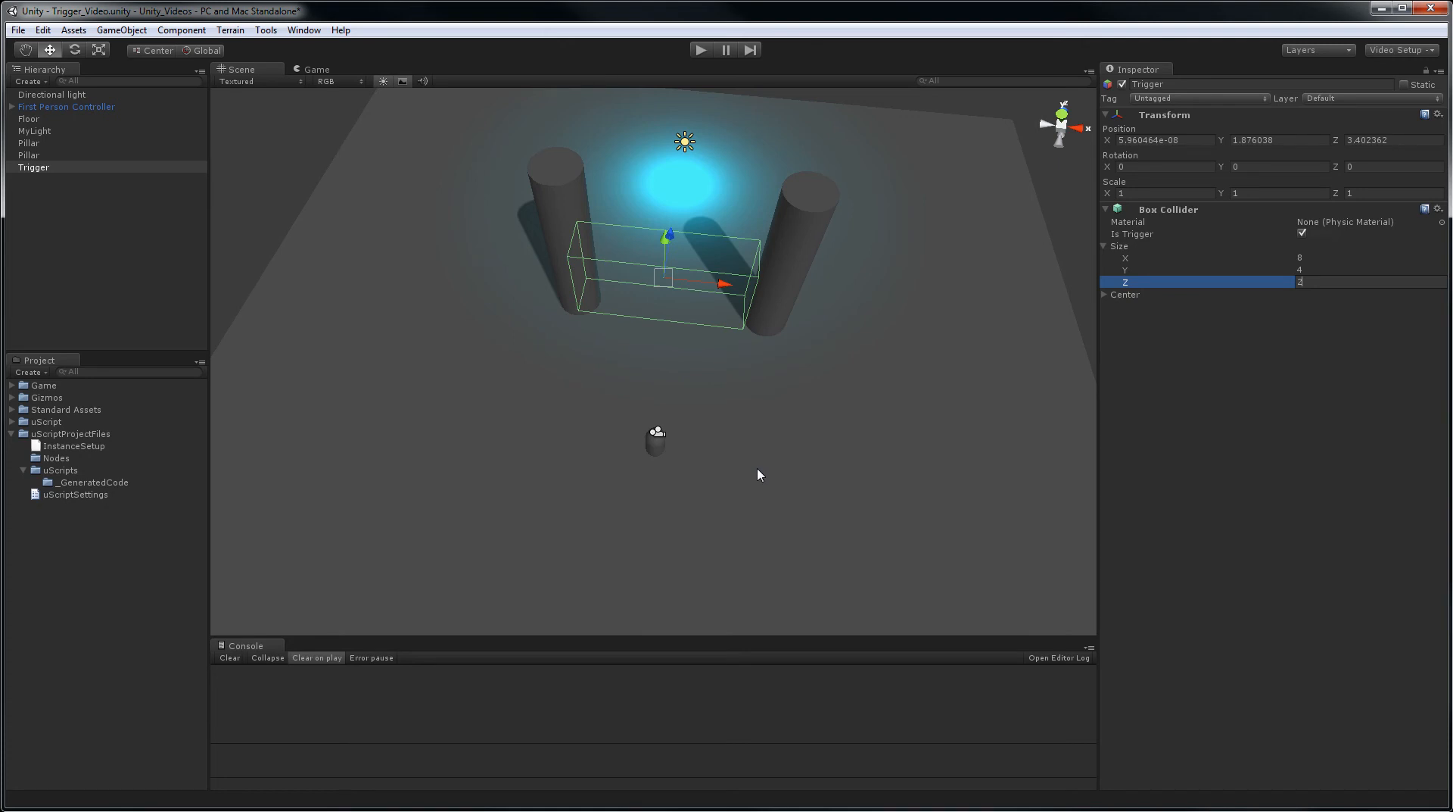
click(17, 30)
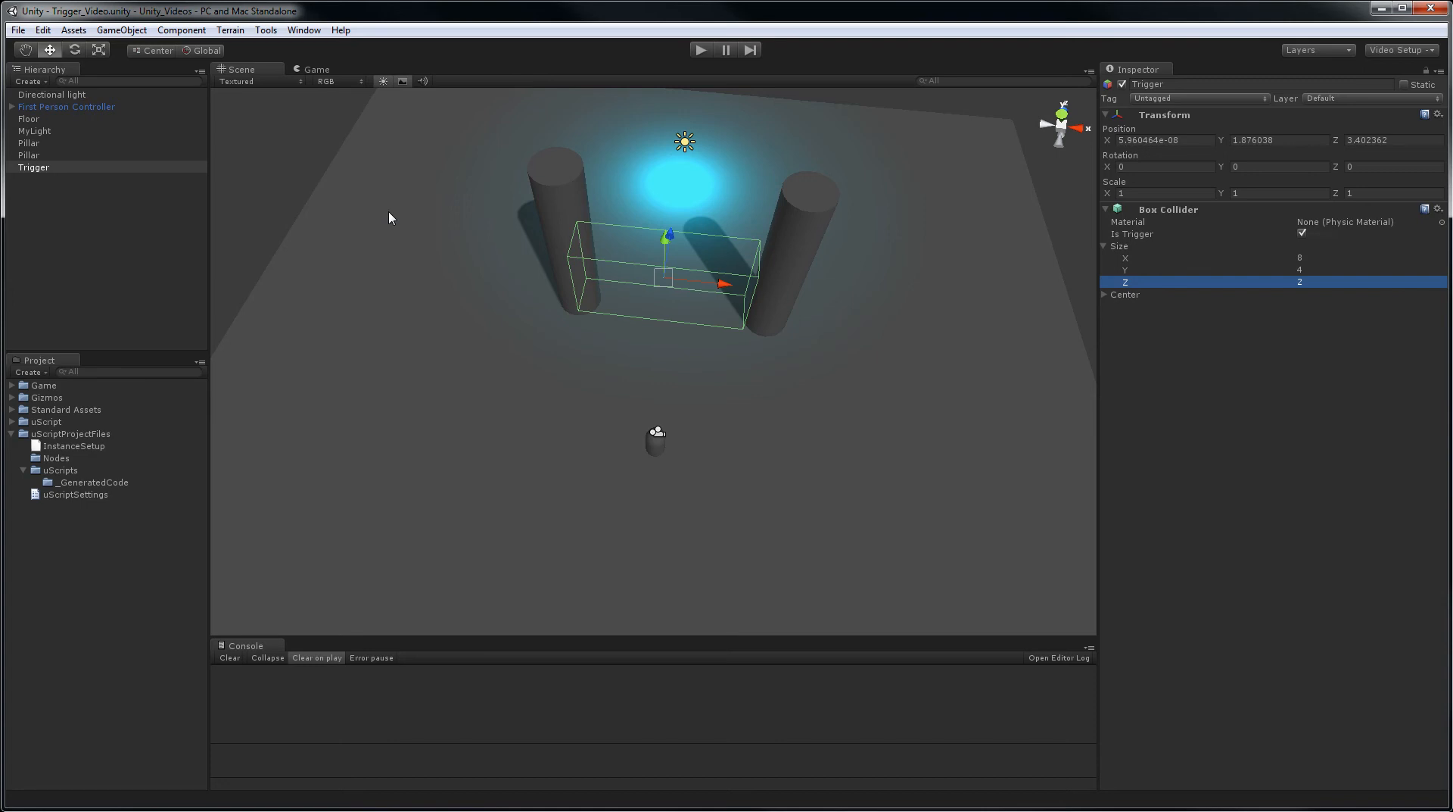
Open the uScript Editor from the Window menu and expand the event node categories
click(267, 30)
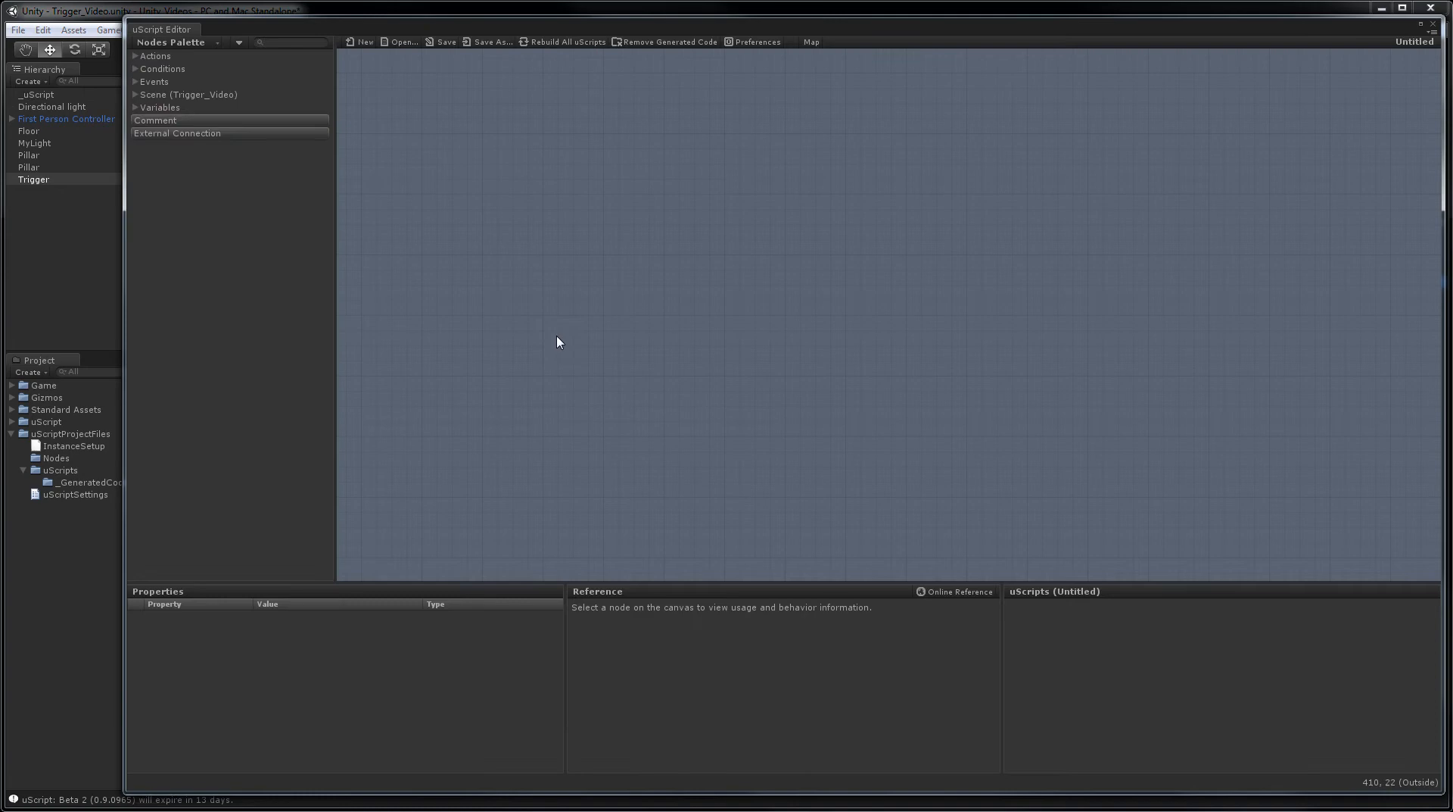
mouse_move(551, 350)
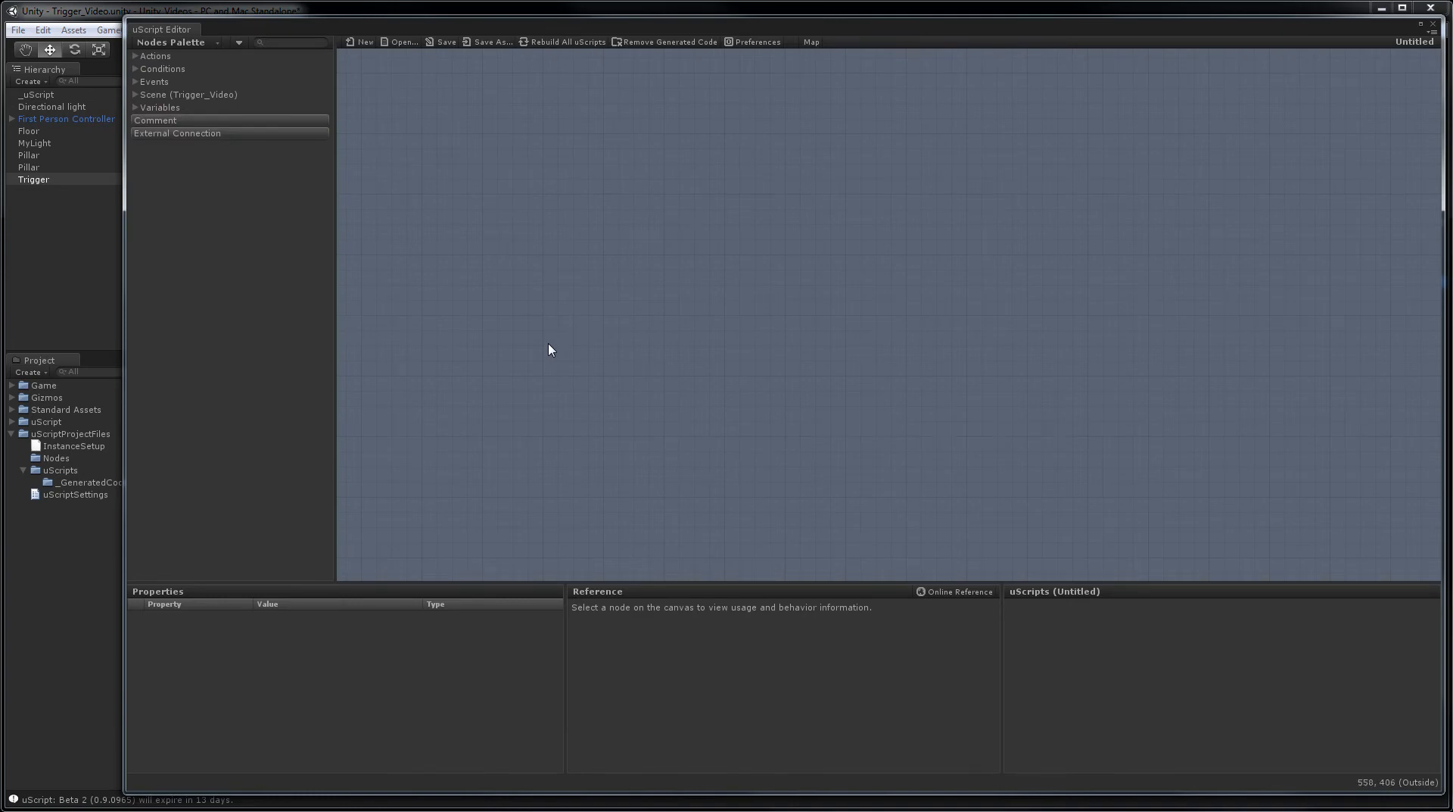
click(134, 82)
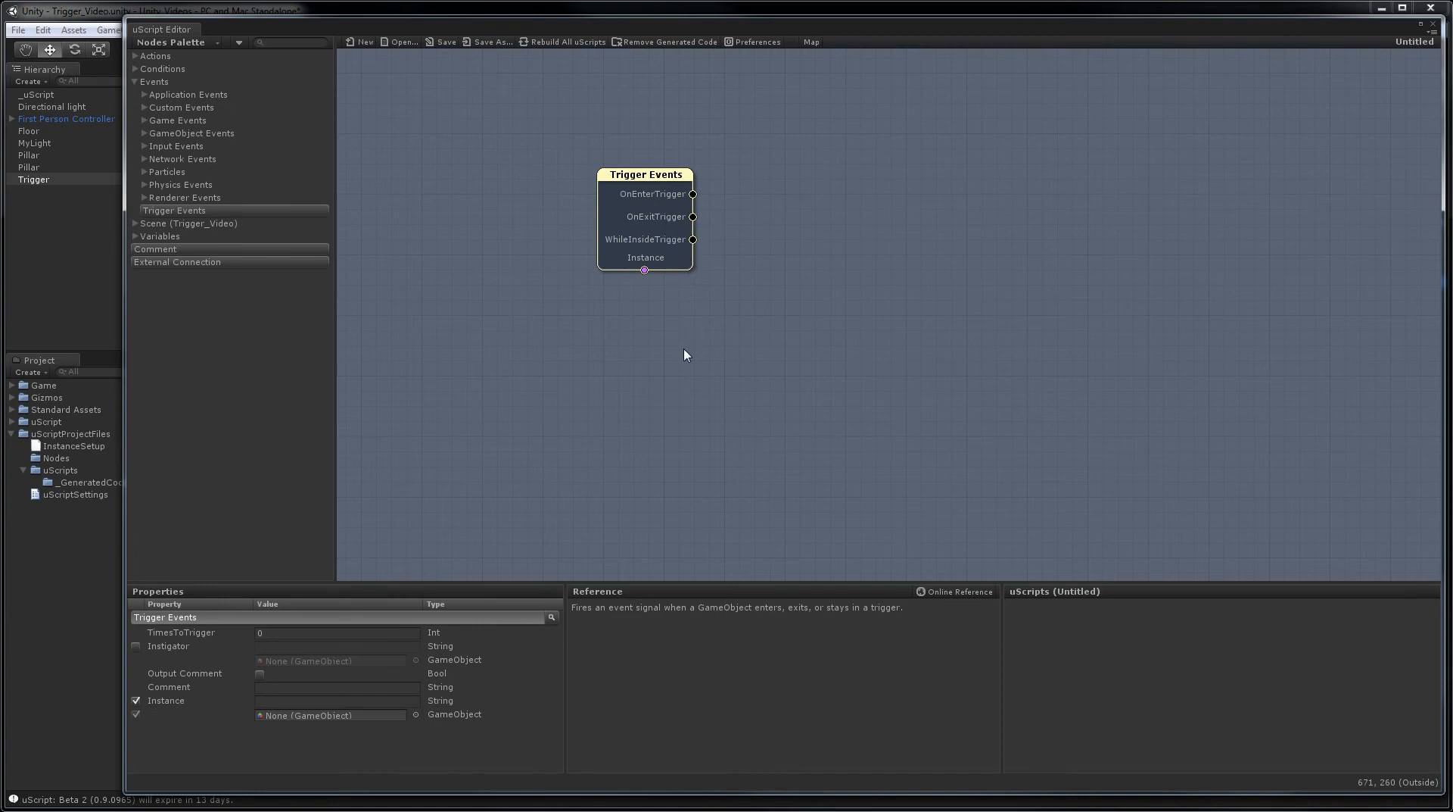
mouse_move(197, 215)
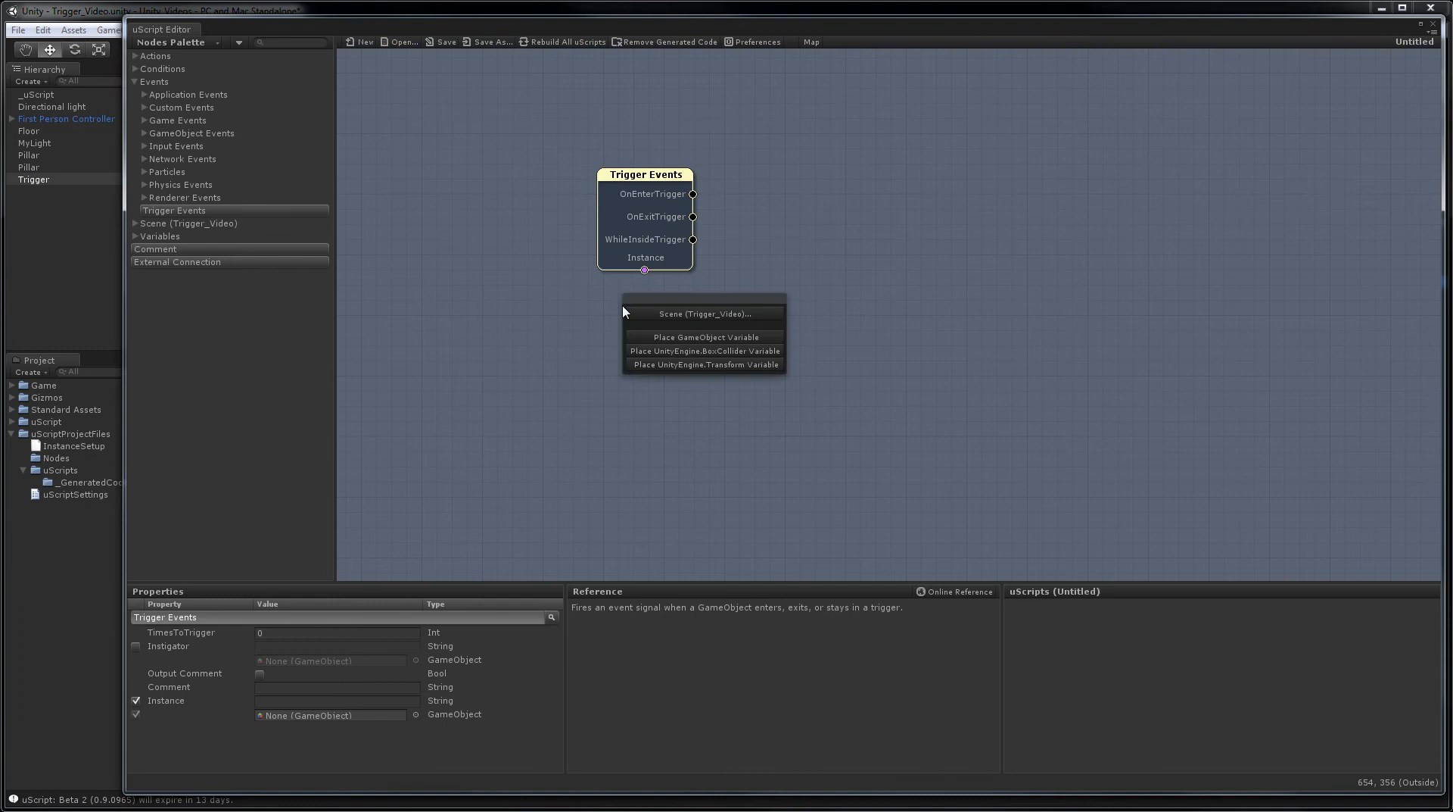
Attach a GameObject variable node to the Trigger Events Instance socket
click(704, 311)
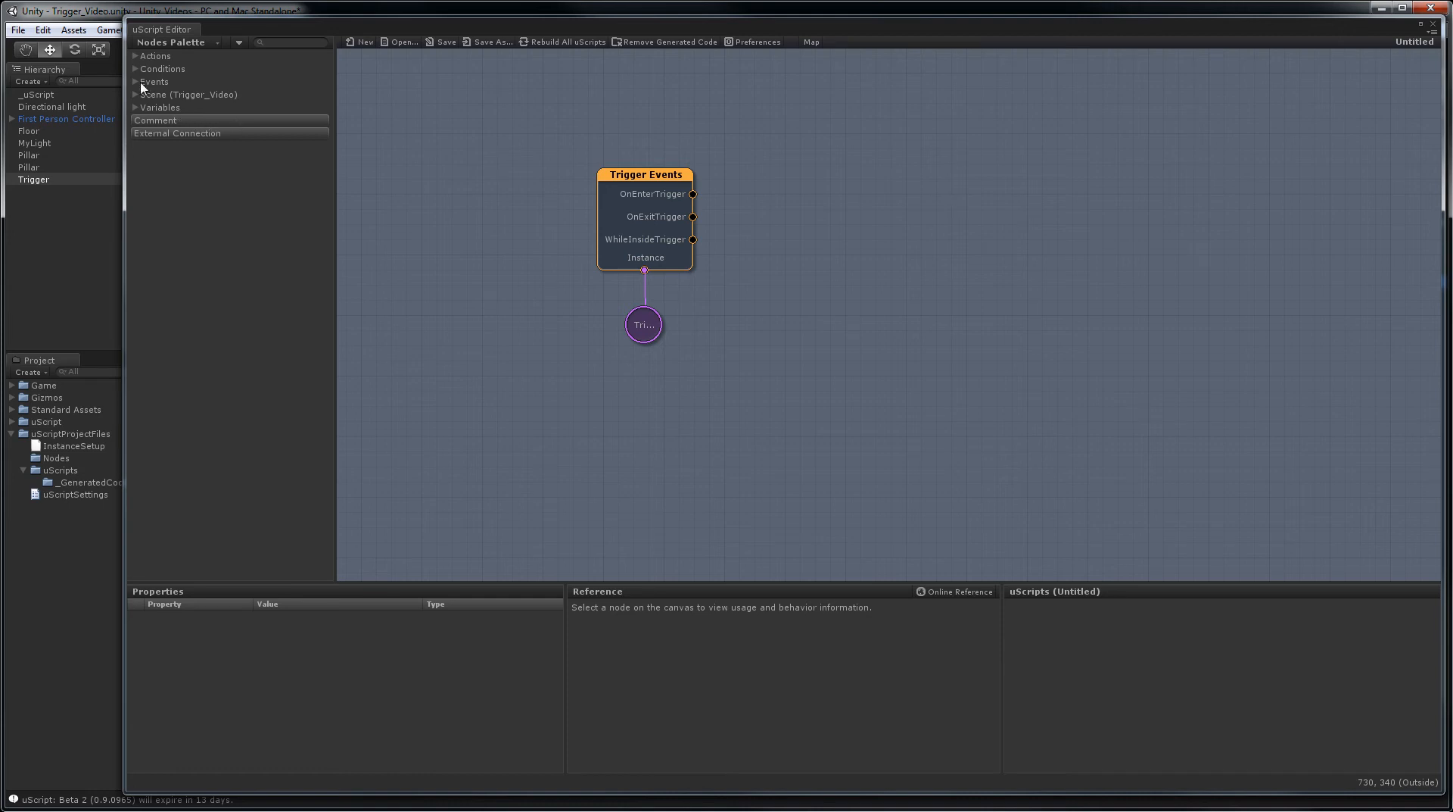
Add a Set Color node wired from OnEnterTrigger with its value set to red
click(135, 56)
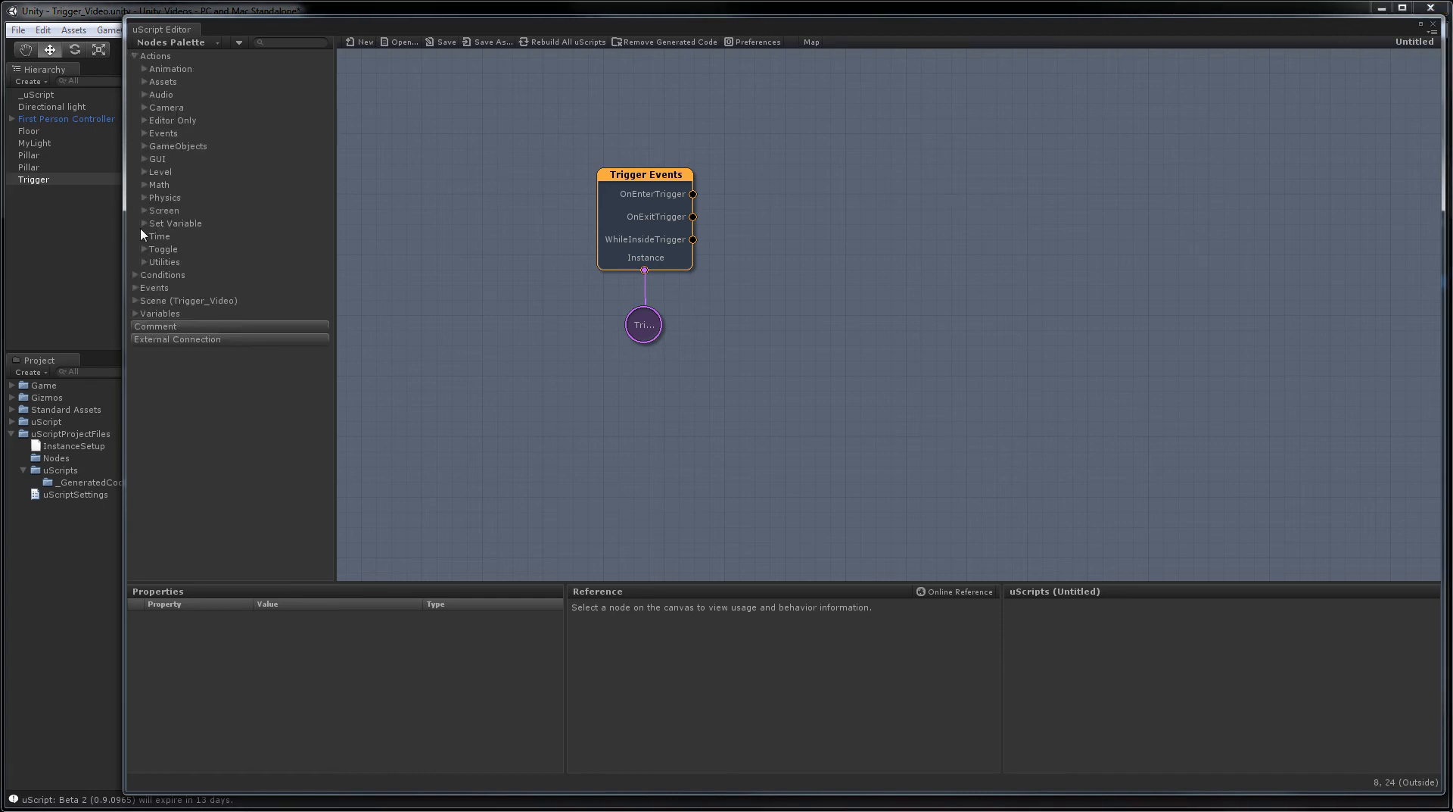
click(176, 222)
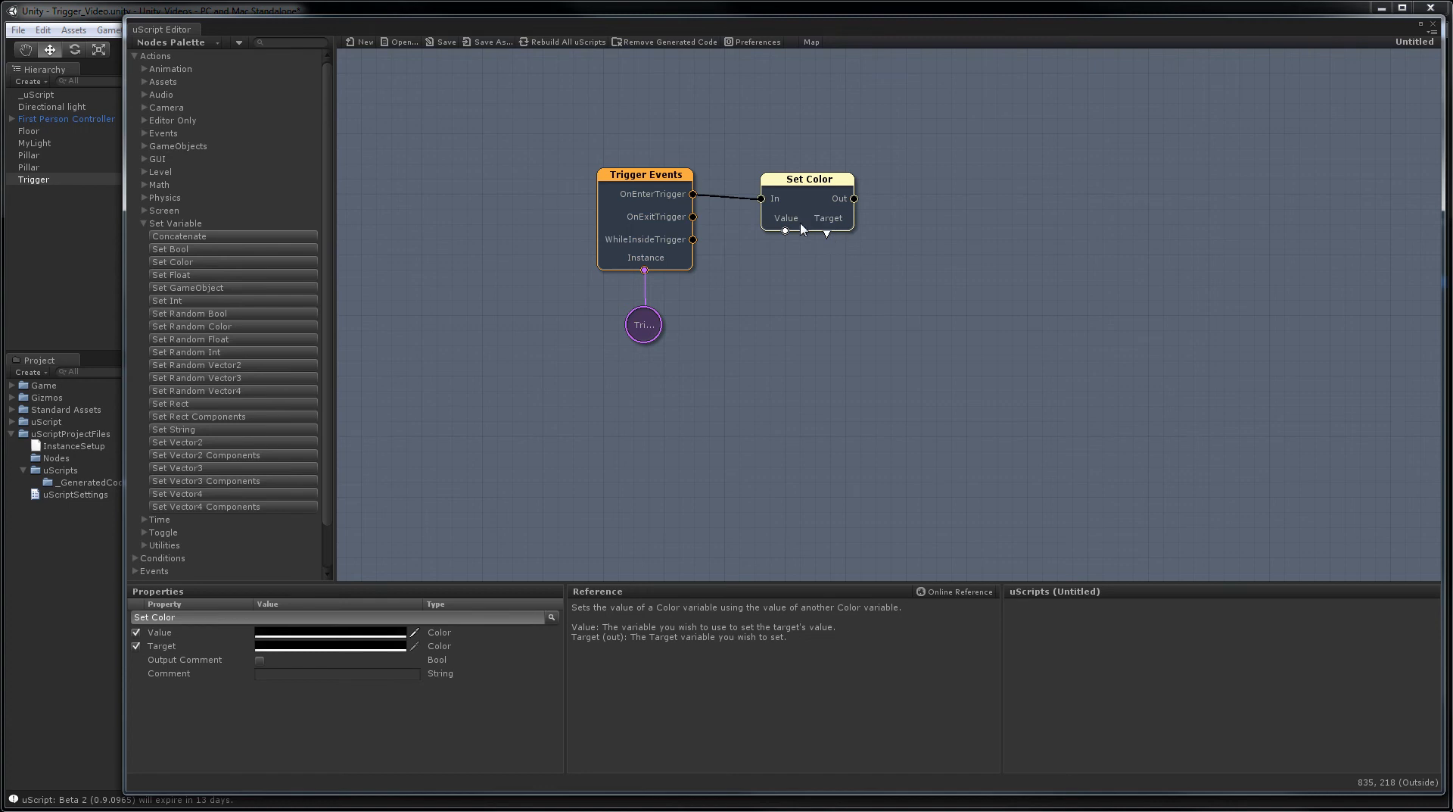
click(331, 638)
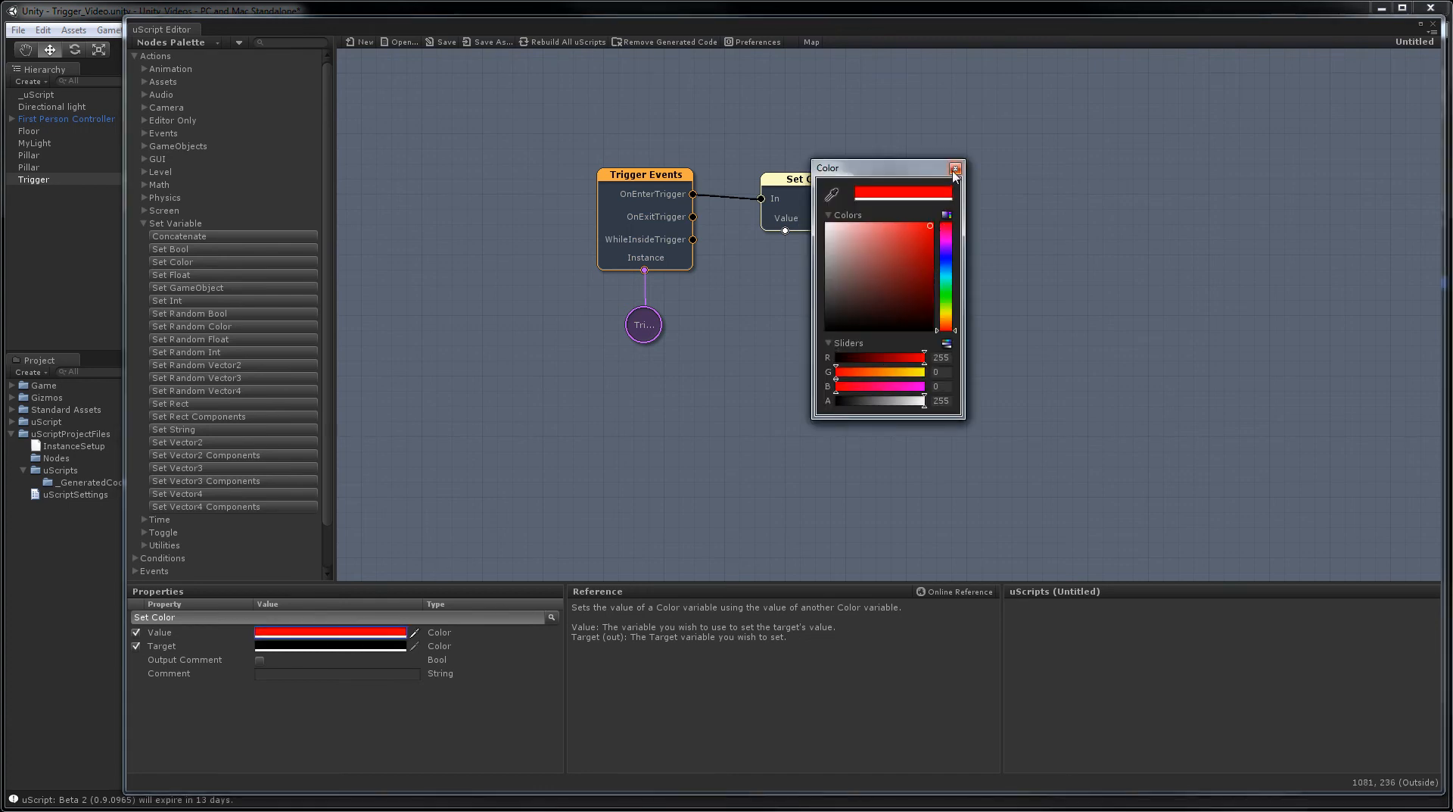
click(955, 167)
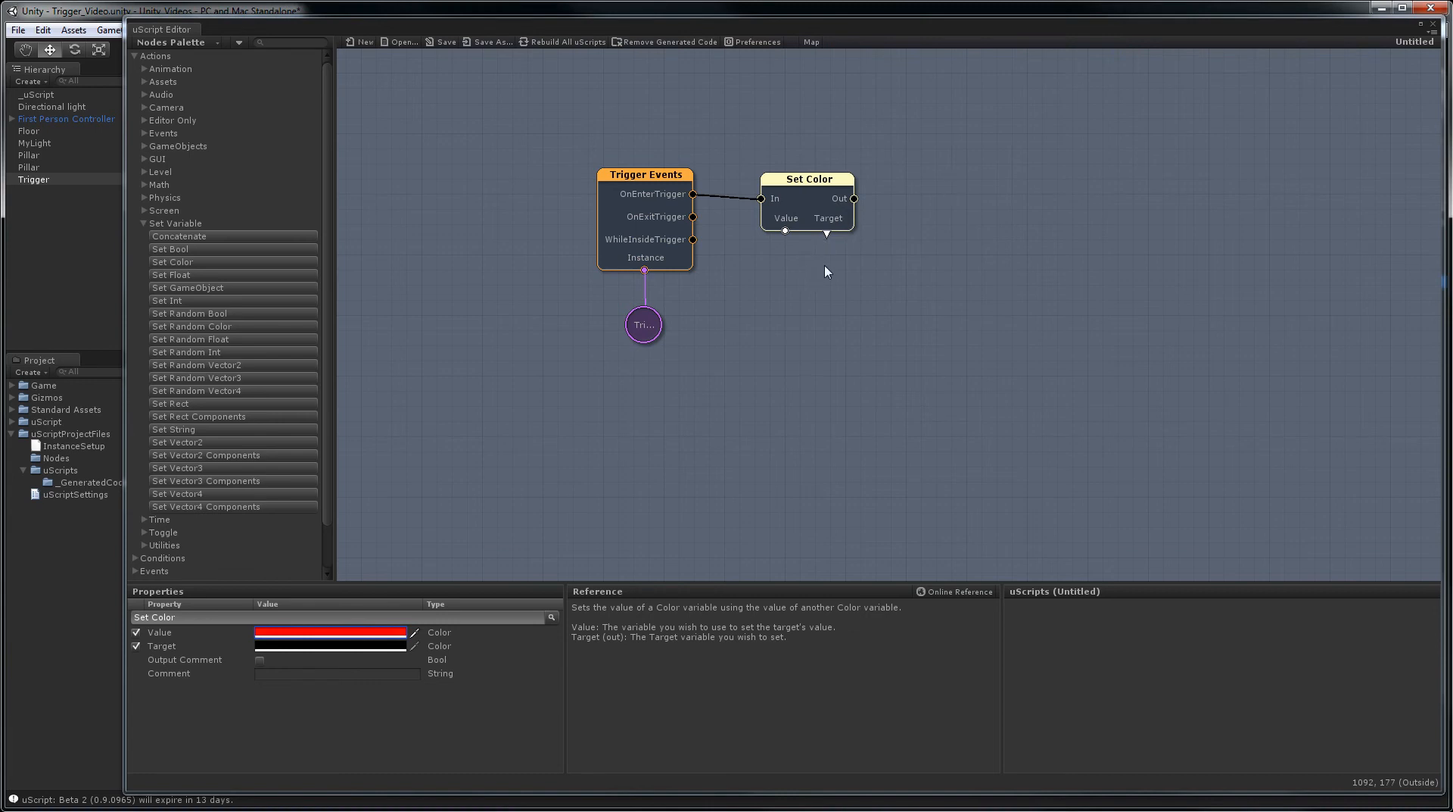
mouse_move(881, 268)
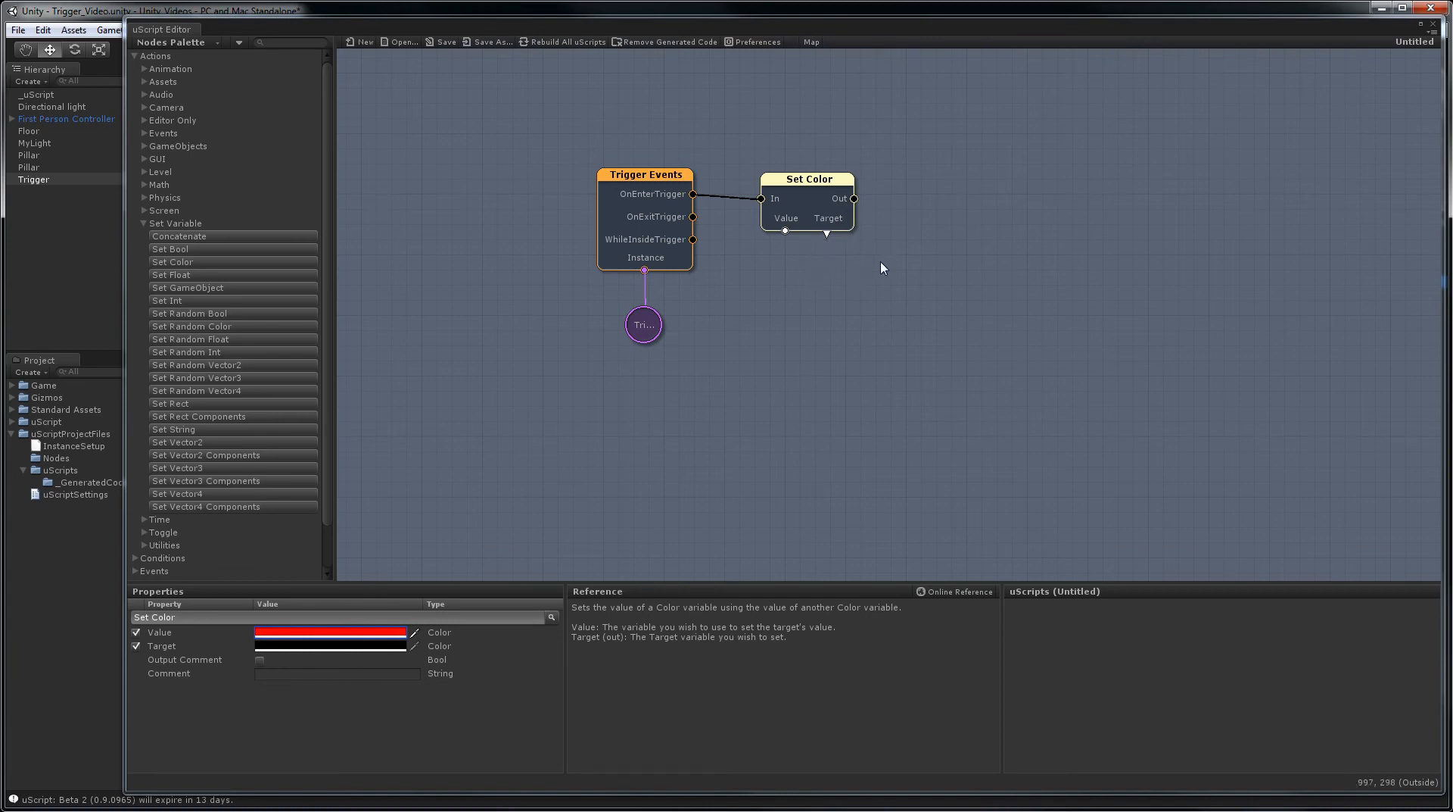
mouse_move(866, 277)
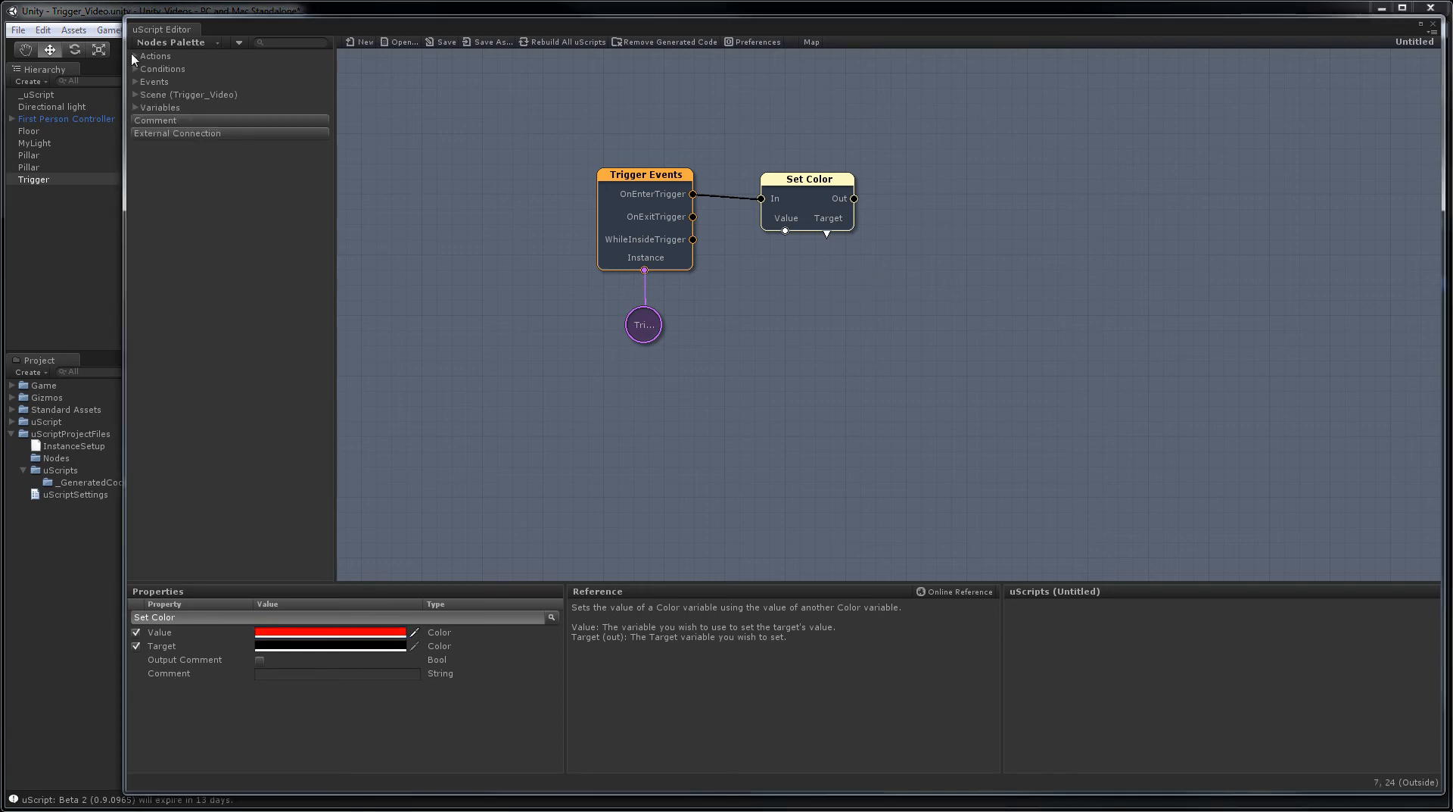
Add the UnityEngine.Light color property node feeding Set Color's Target, instance MyLight
click(136, 93)
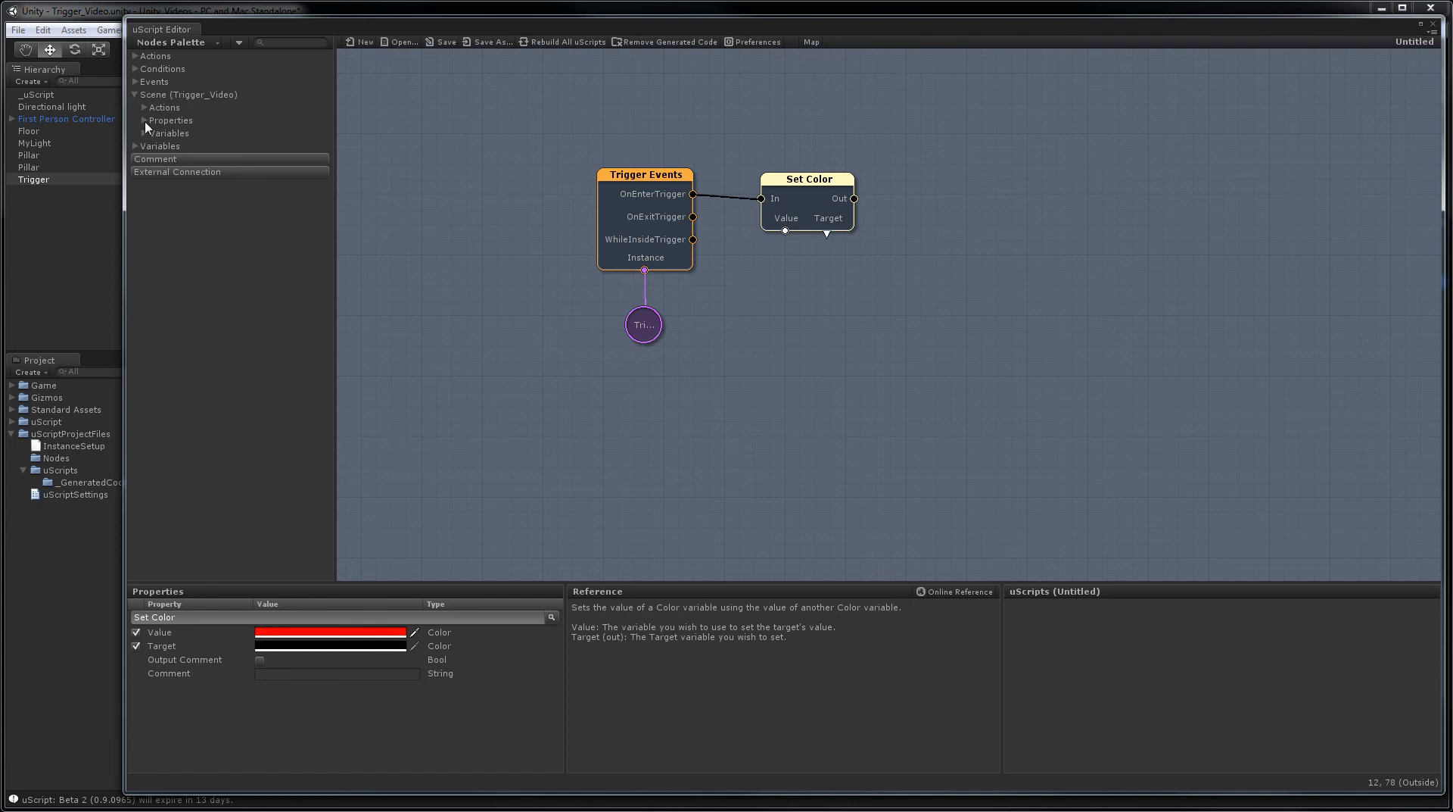
click(144, 120)
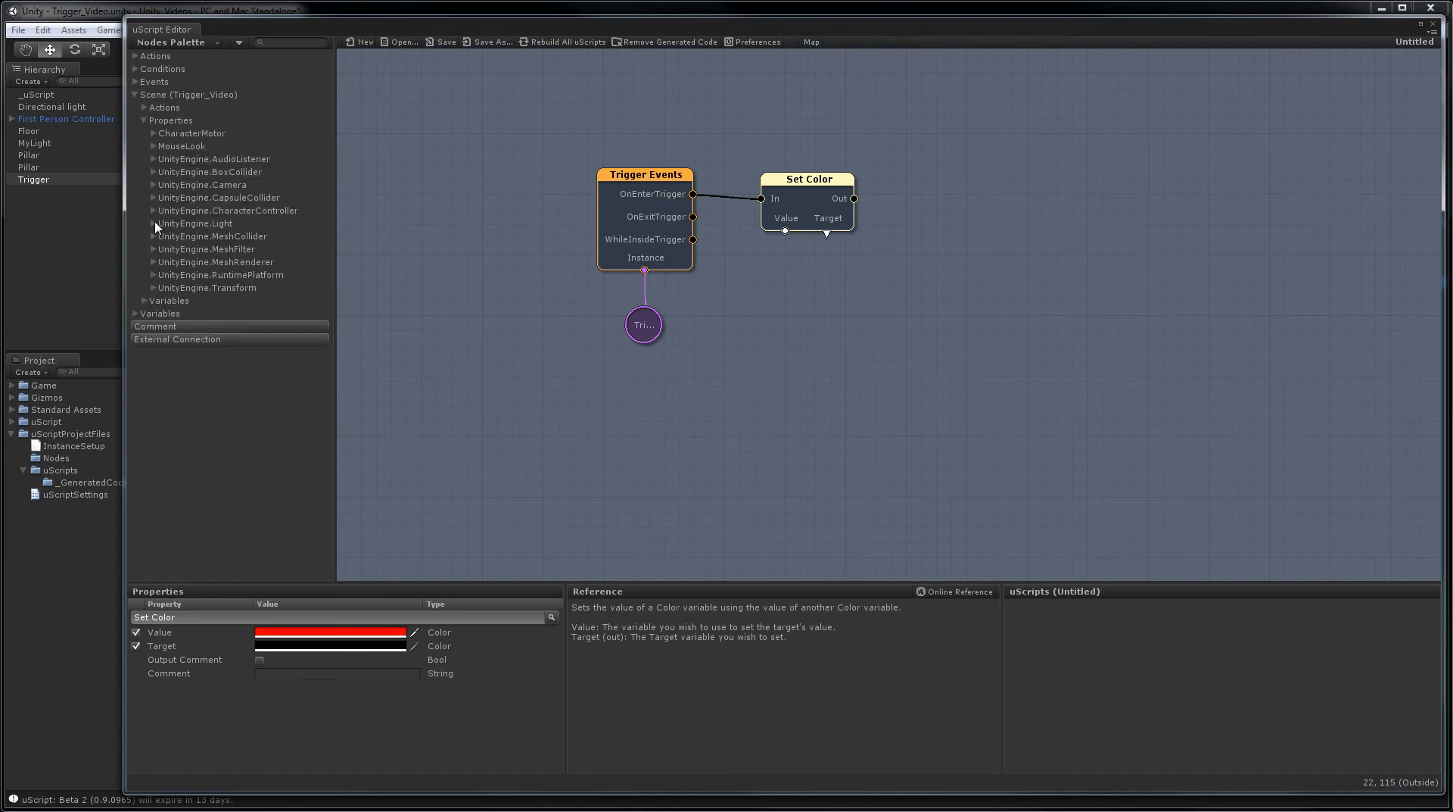
click(145, 224)
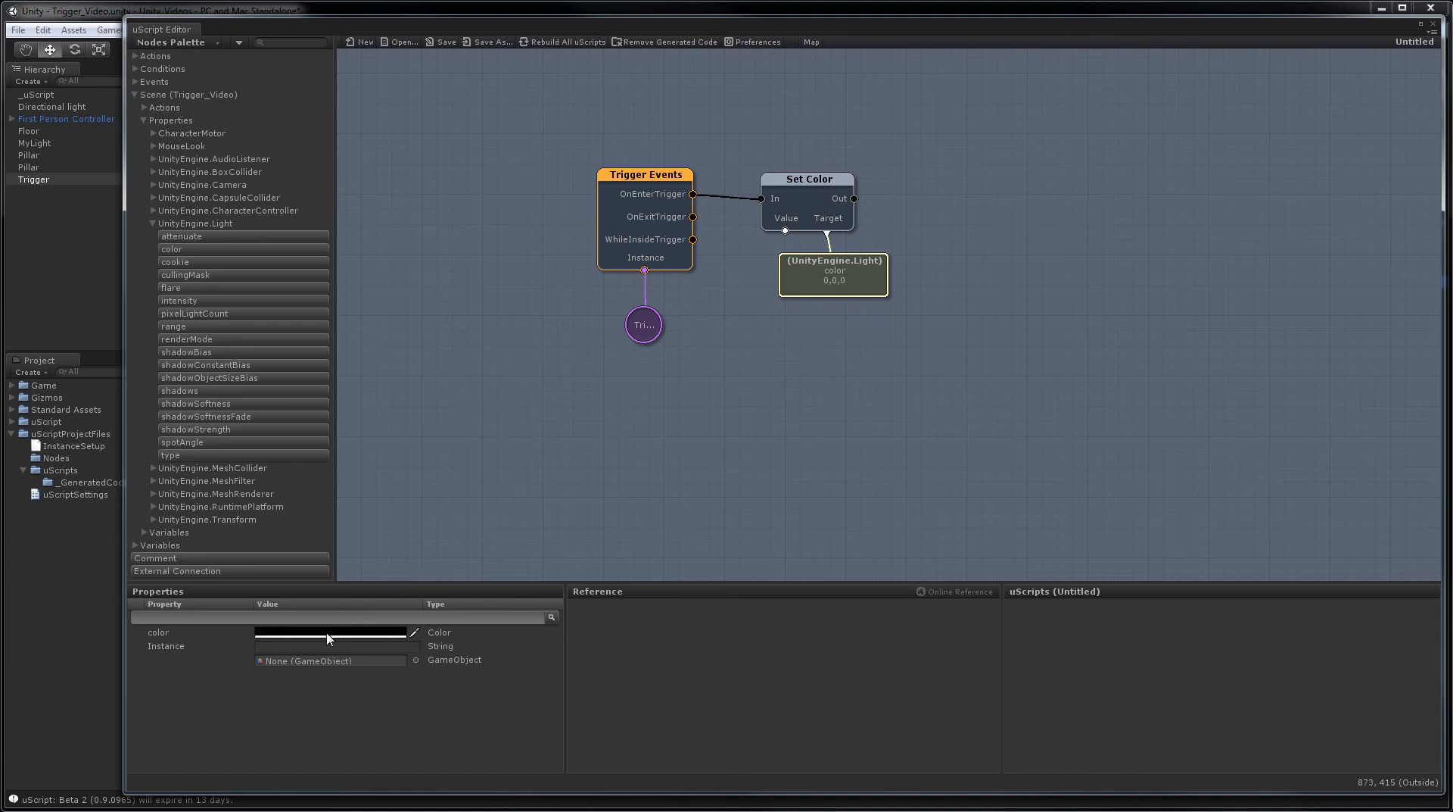
mouse_move(44, 288)
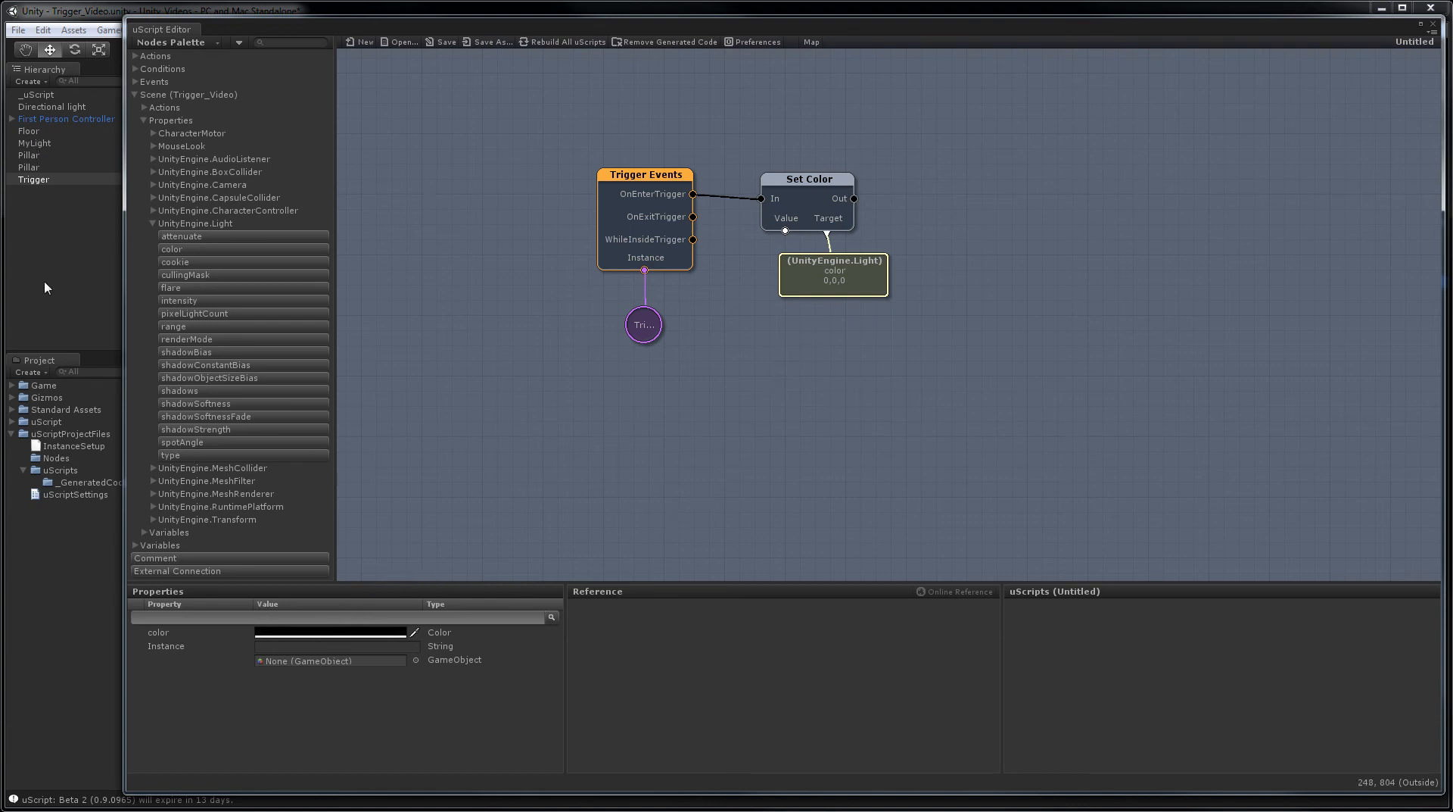
click(333, 645)
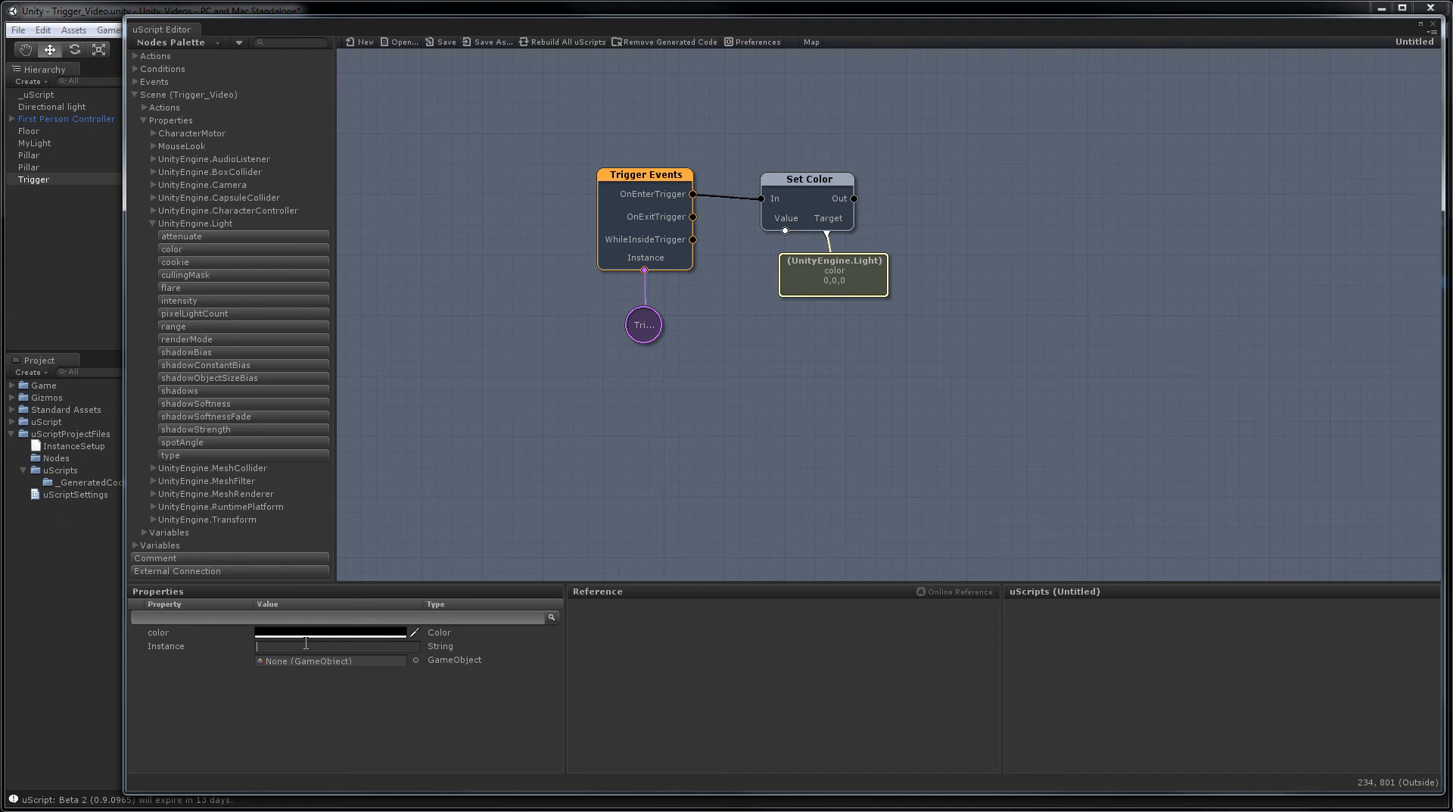
text(MyLight)
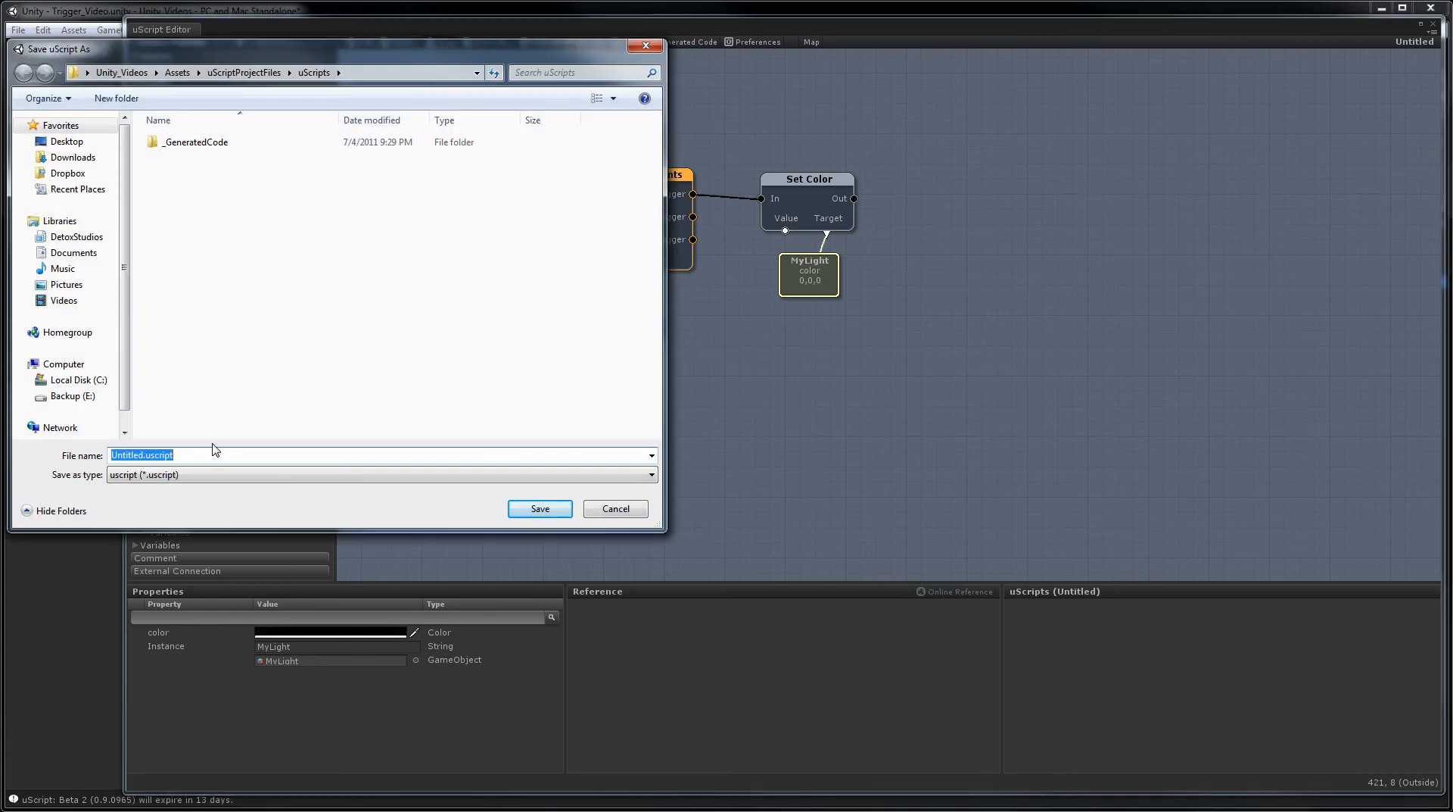
Save the graph as Main in the uScripts folder
click(539, 509)
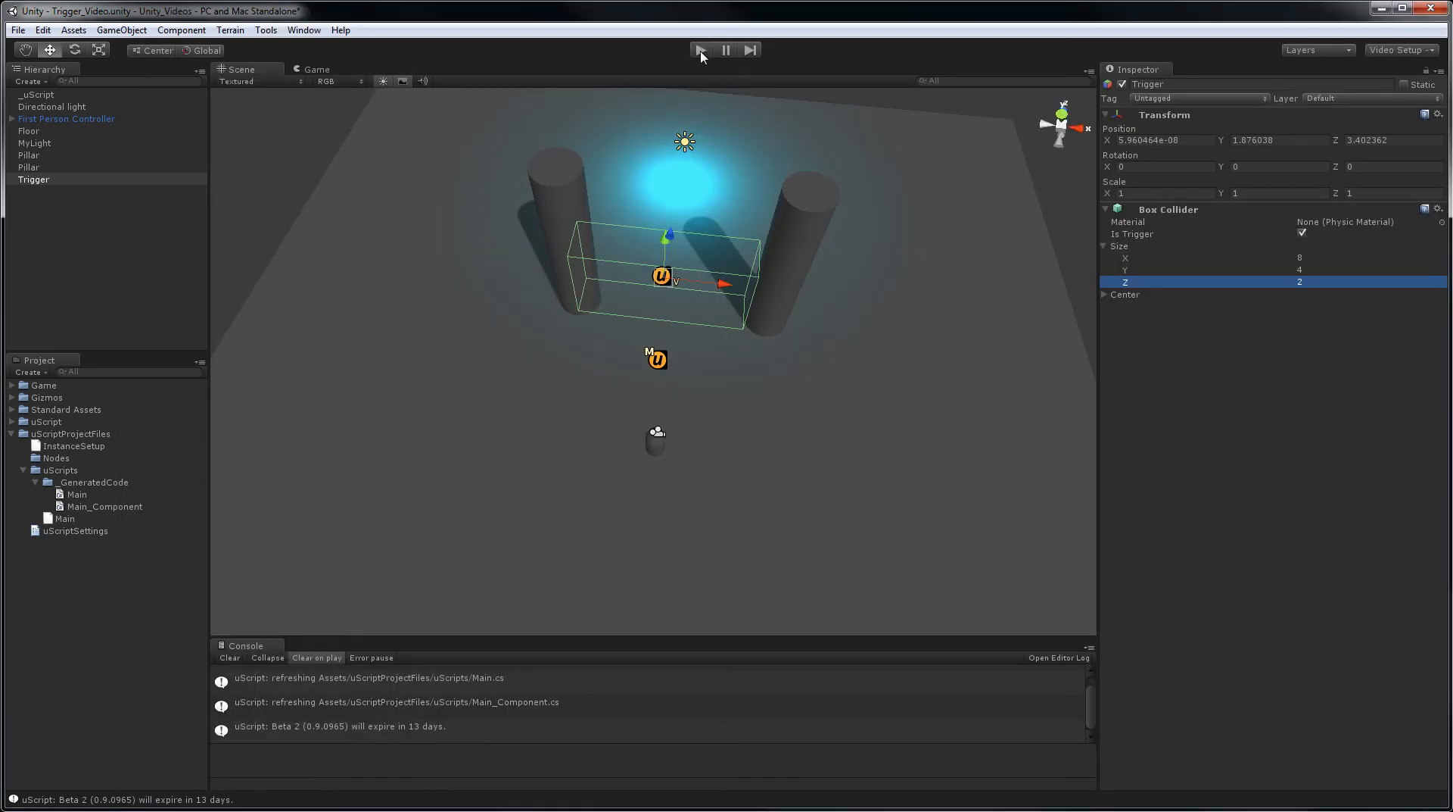
Run the scene in play mode to test the trigger
click(700, 50)
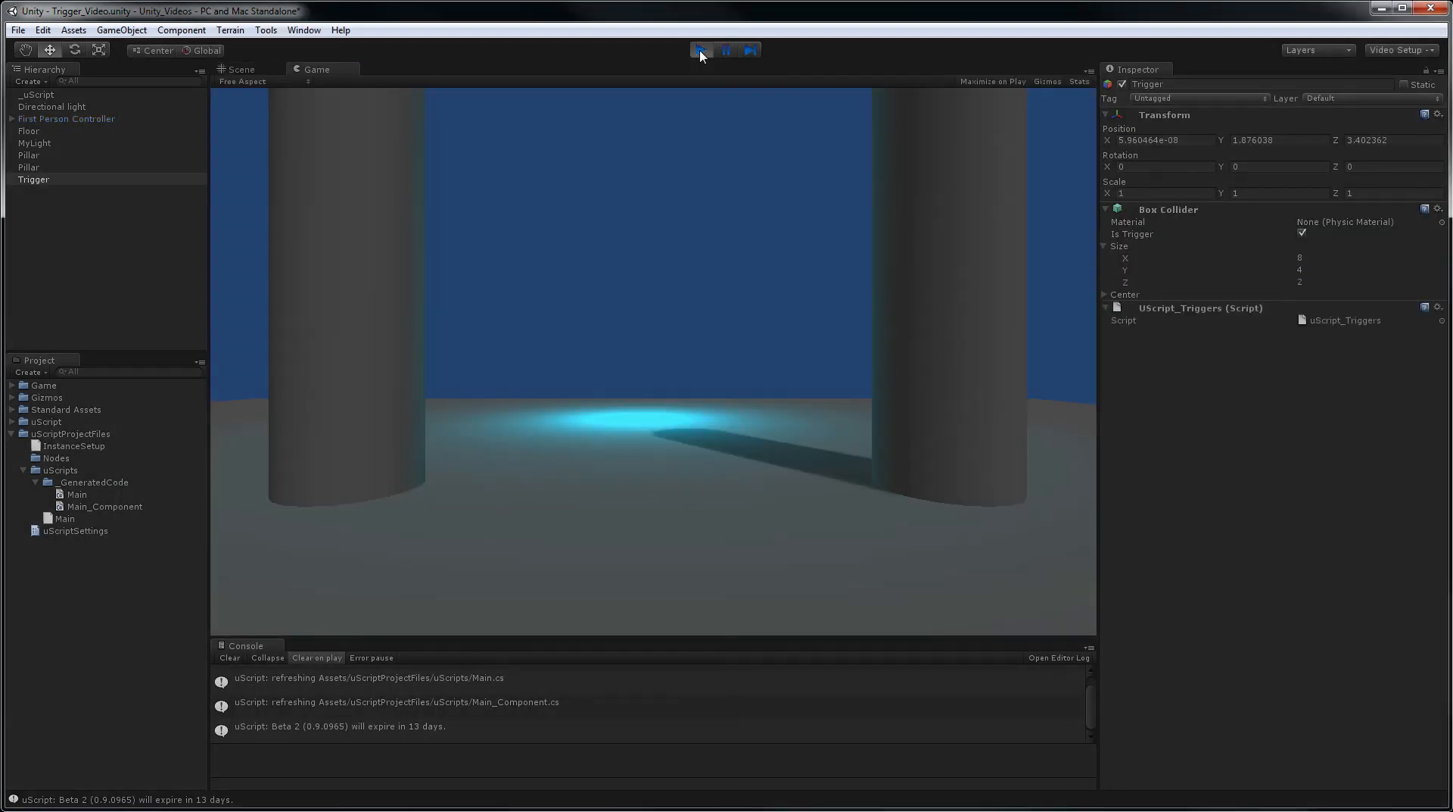